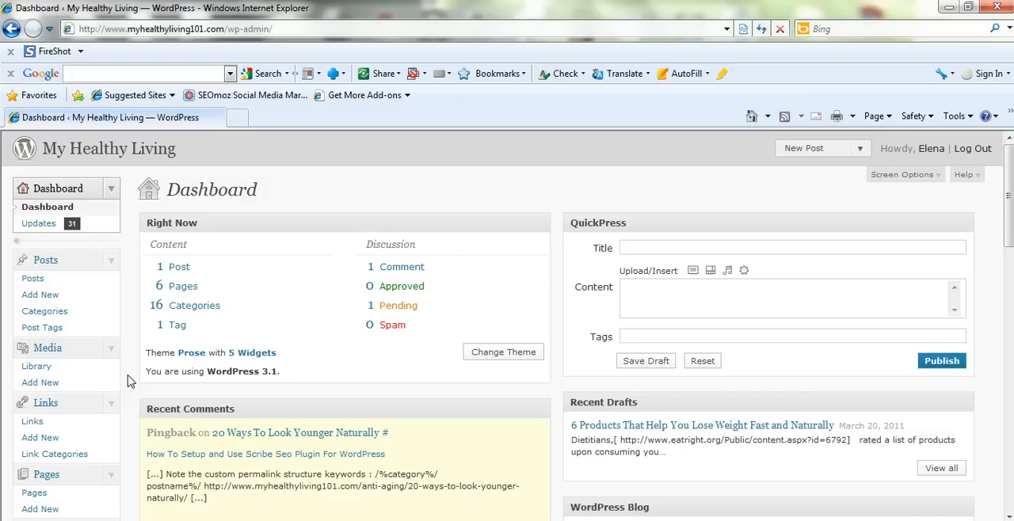
pyautogui.moveTo(33, 278)
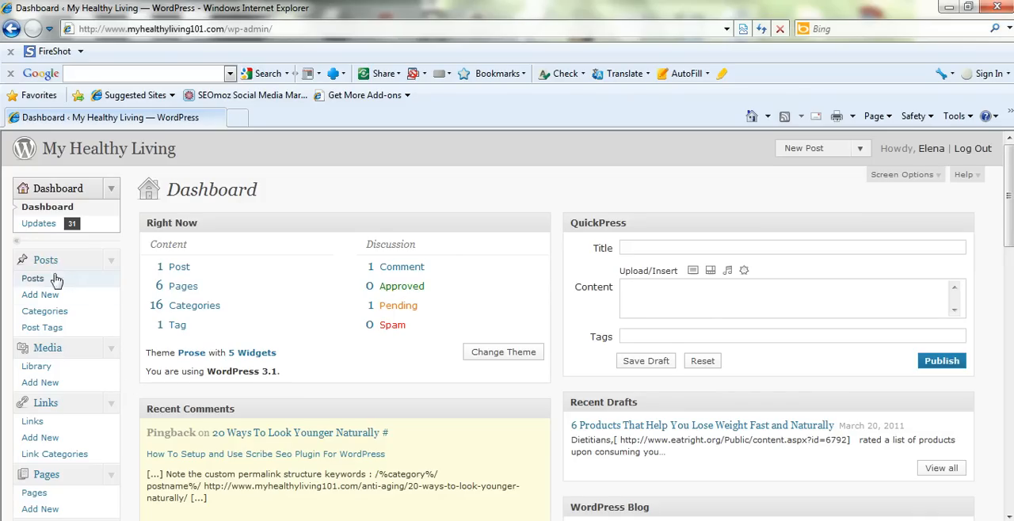
pyautogui.moveTo(67, 278)
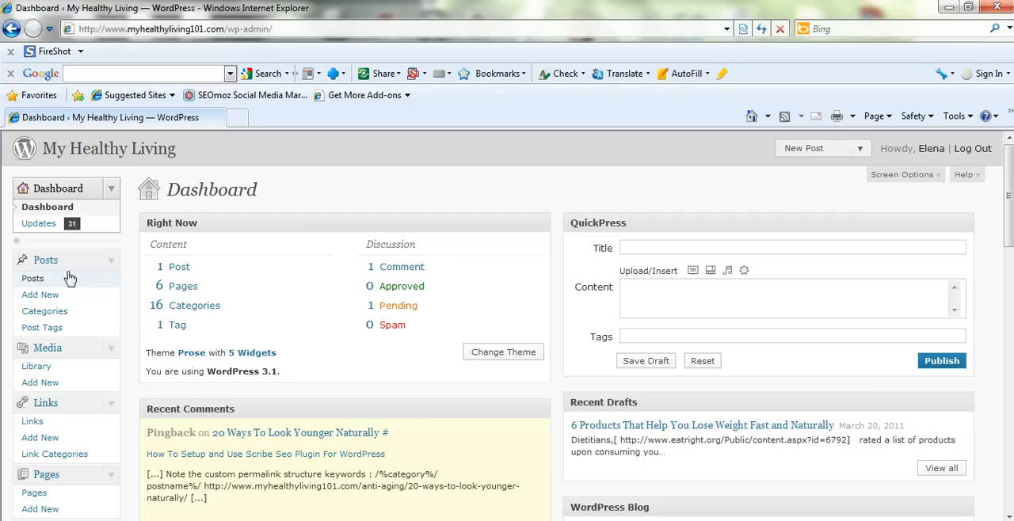
pyautogui.moveTo(44, 310)
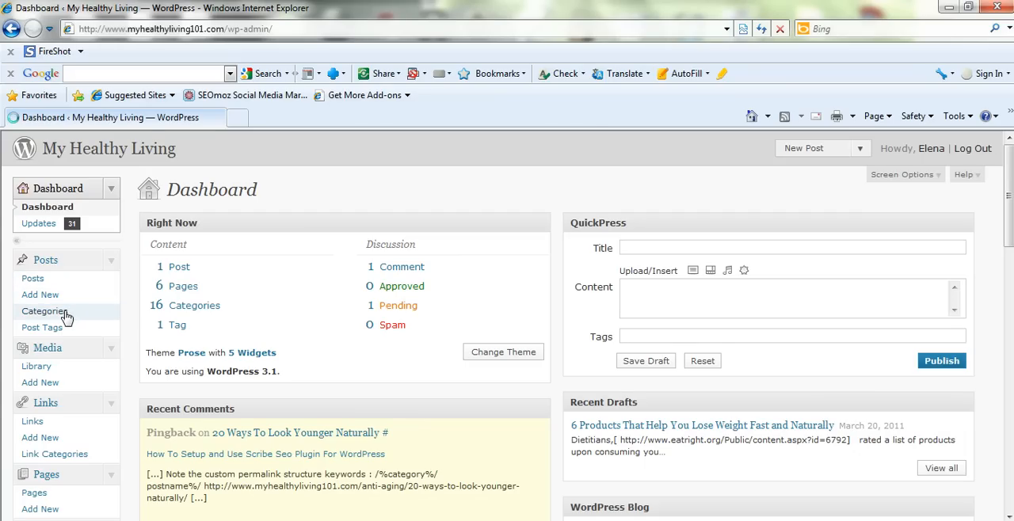
# Step: Go to the Posts > Categories page from the dashboard
pyautogui.click(45, 310)
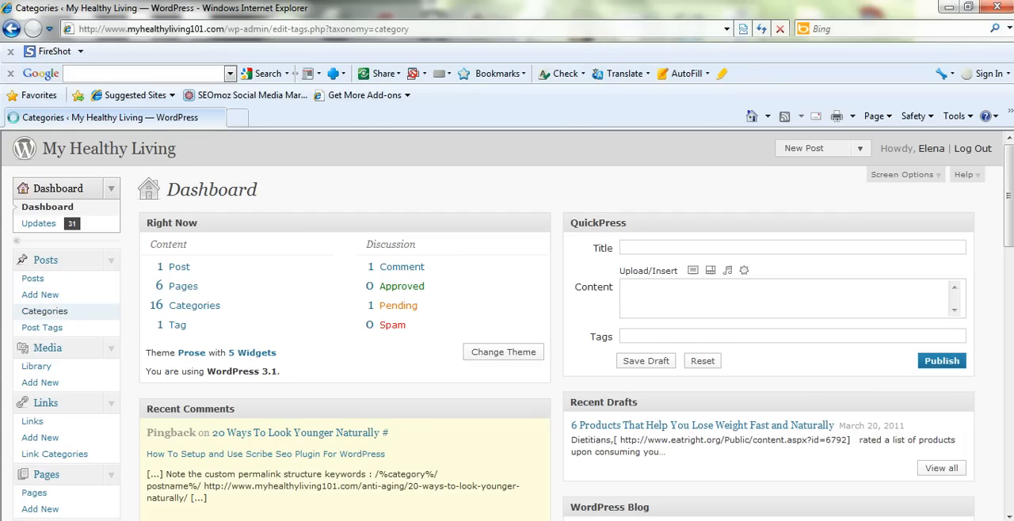
pyautogui.click(45, 311)
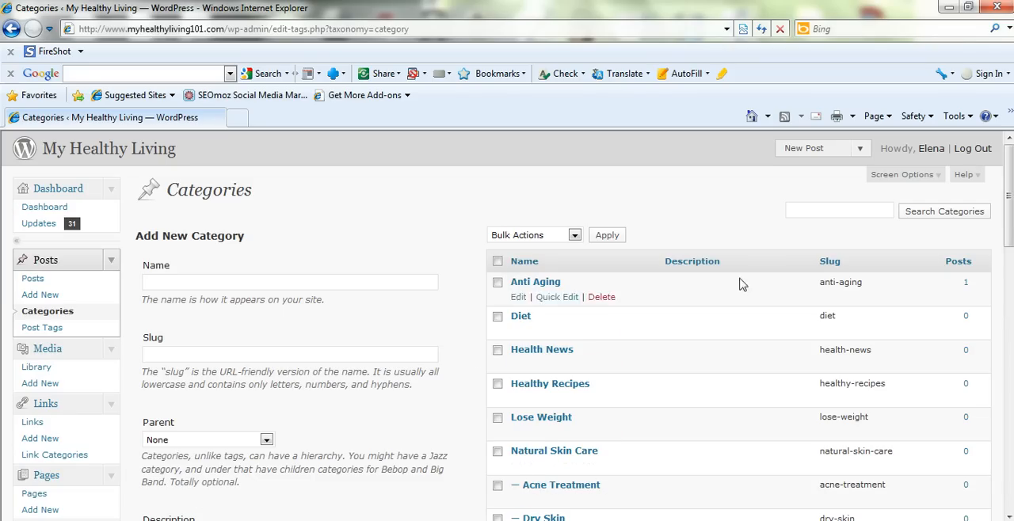
pyautogui.scroll(-3)
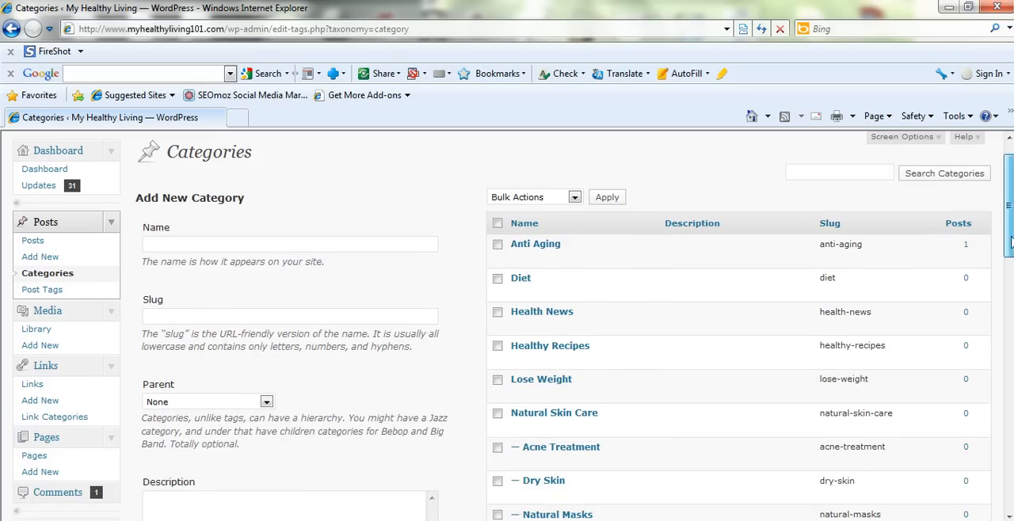
pyautogui.moveTo(553, 413)
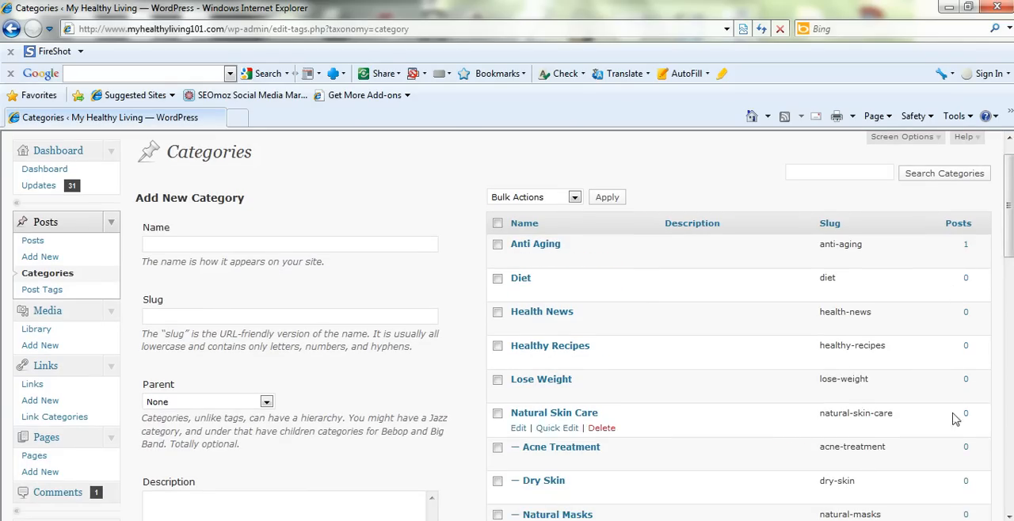
pyautogui.moveTo(582, 274)
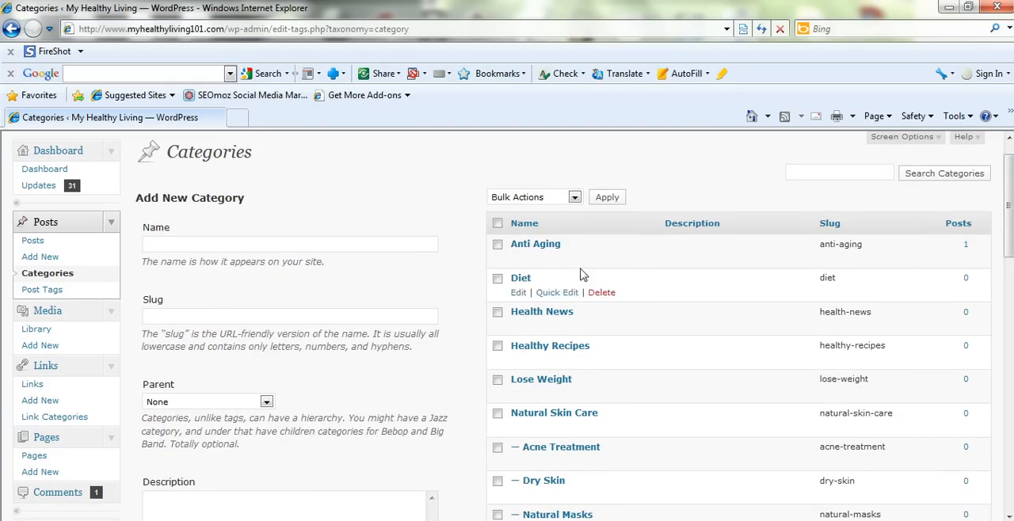
pyautogui.moveTo(605, 393)
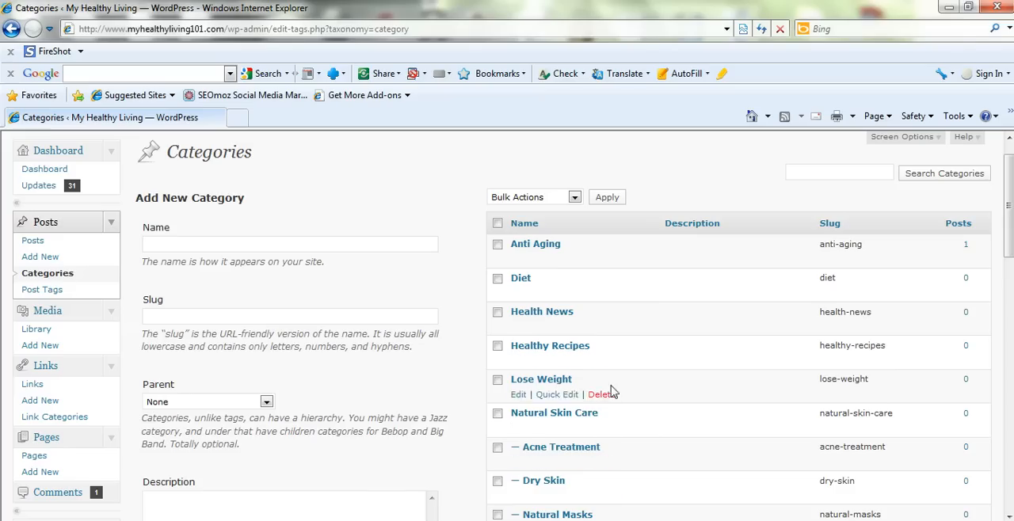
pyautogui.moveTo(1000, 224)
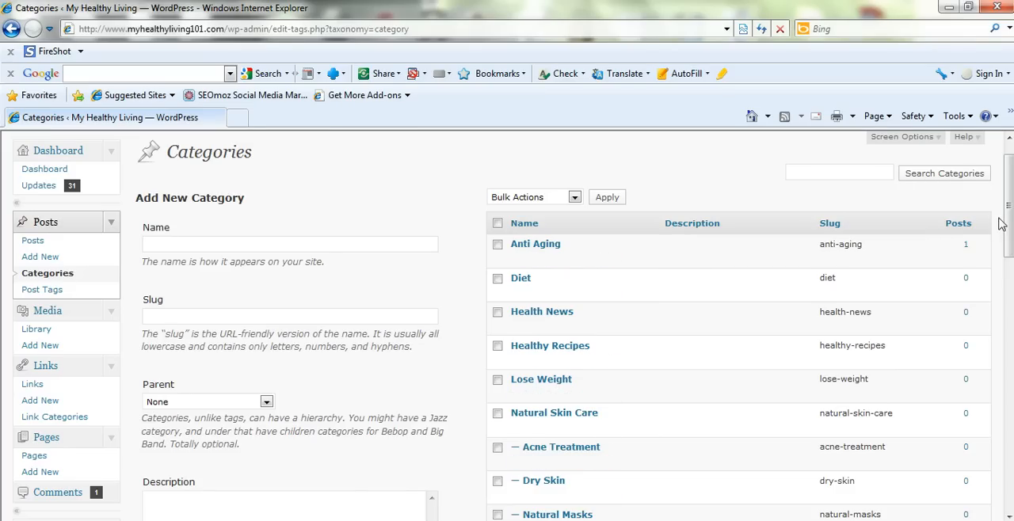
pyautogui.scroll(-3)
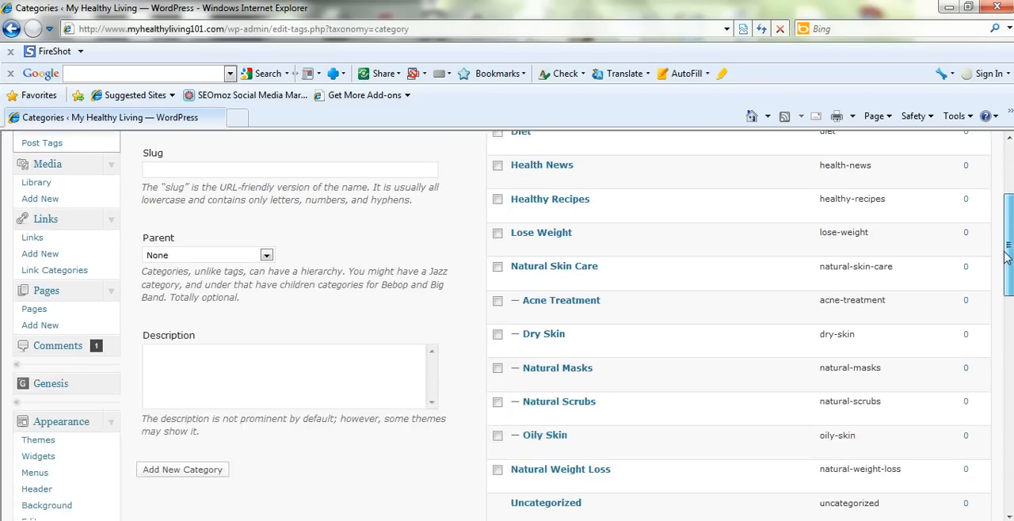
pyautogui.scroll(-3)
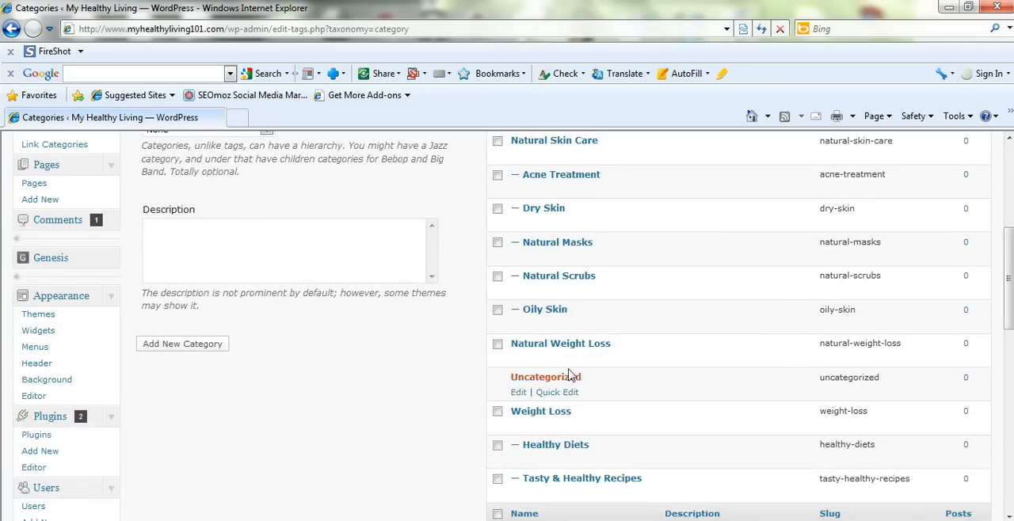
pyautogui.moveTo(561, 174)
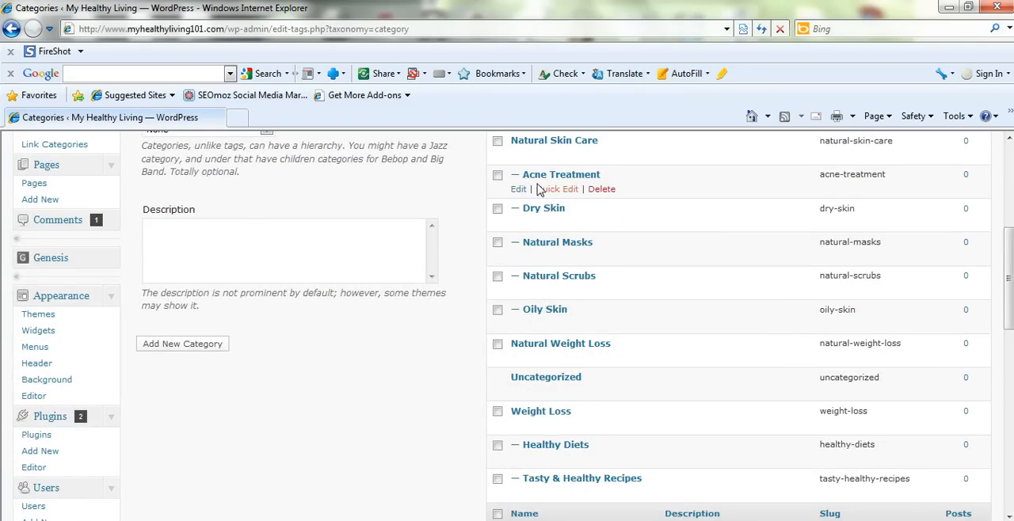
pyautogui.moveTo(558, 275)
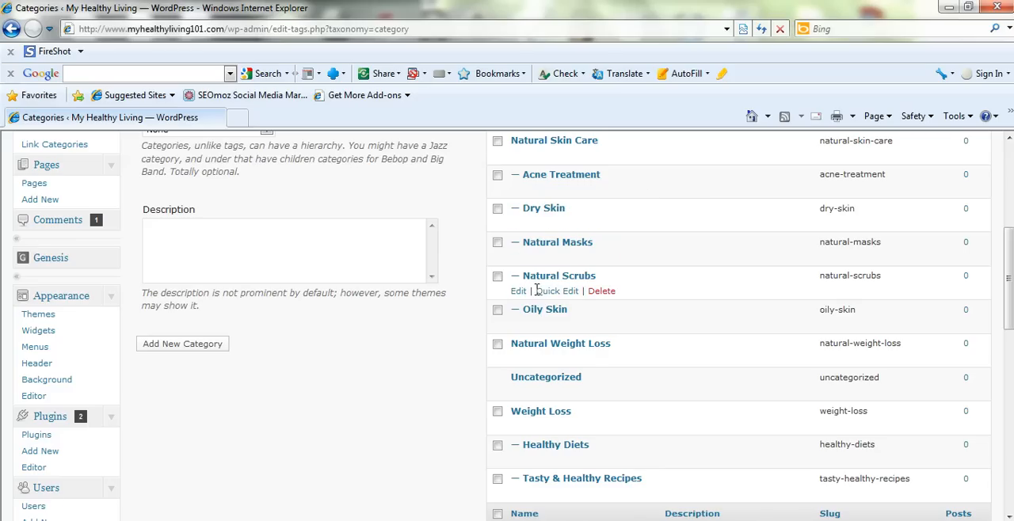
pyautogui.scroll(-3)
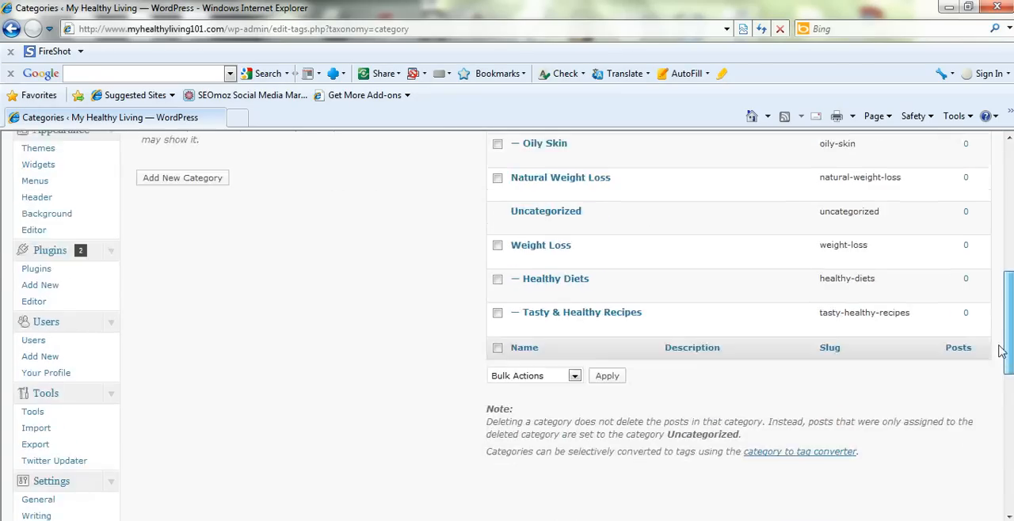
pyautogui.scroll(3)
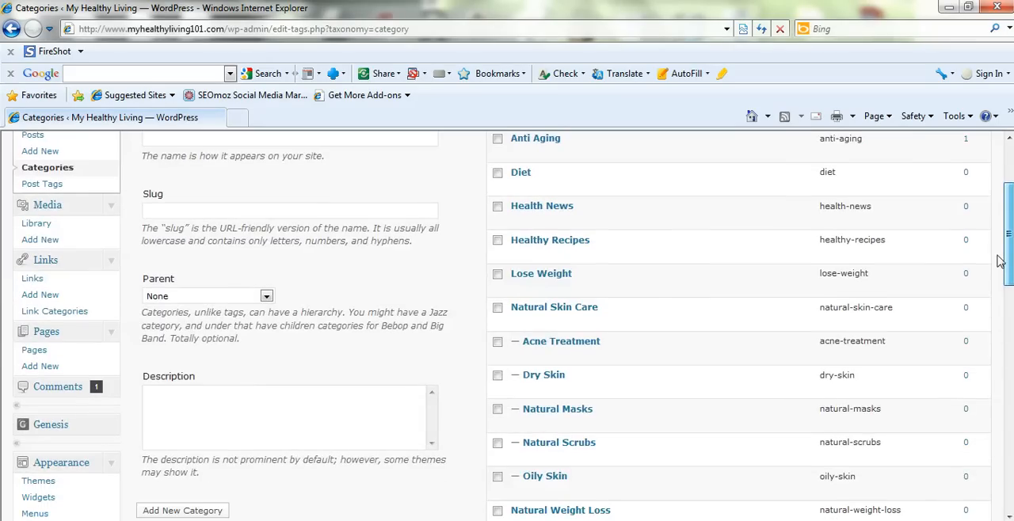
pyautogui.moveTo(550, 240)
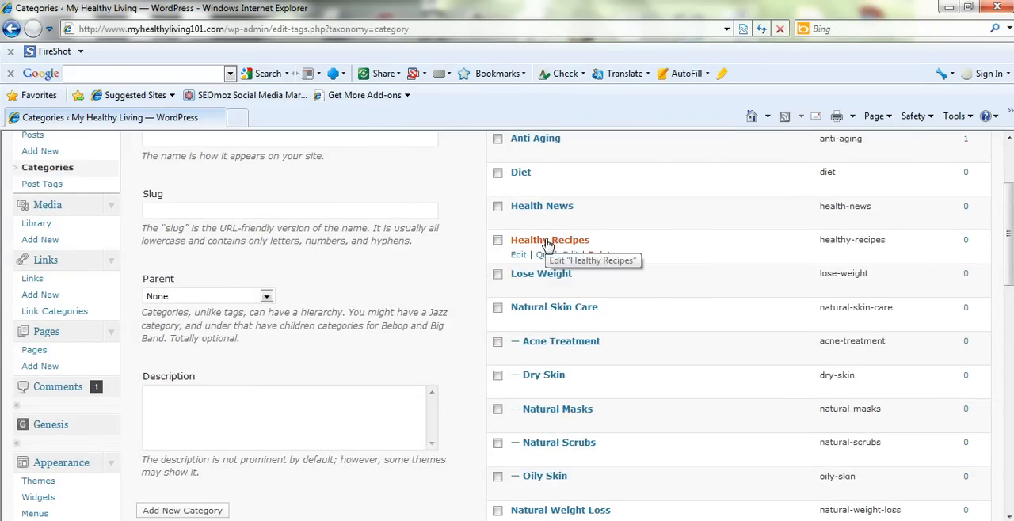
pyautogui.moveTo(556, 346)
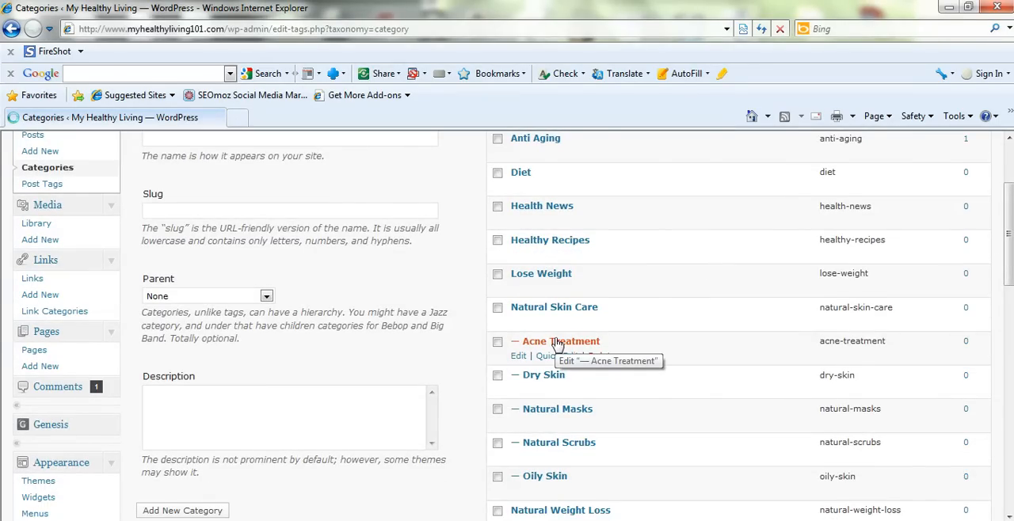
pyautogui.click(517, 355)
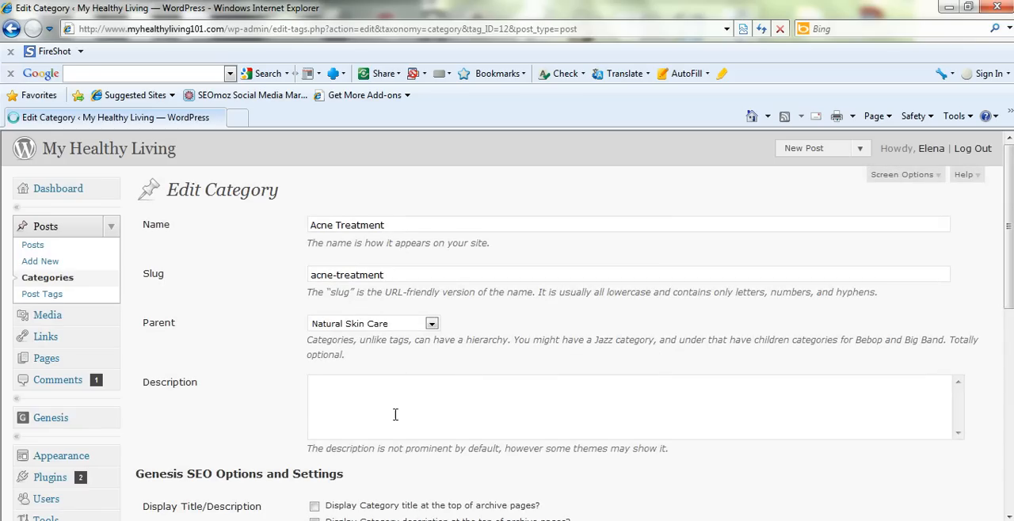
pyautogui.scroll(-3)
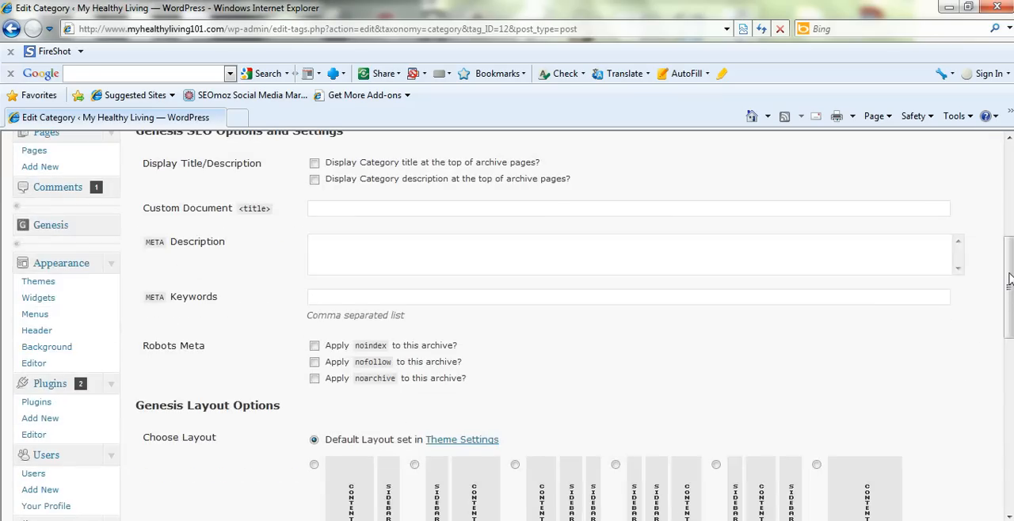
pyautogui.scroll(3)
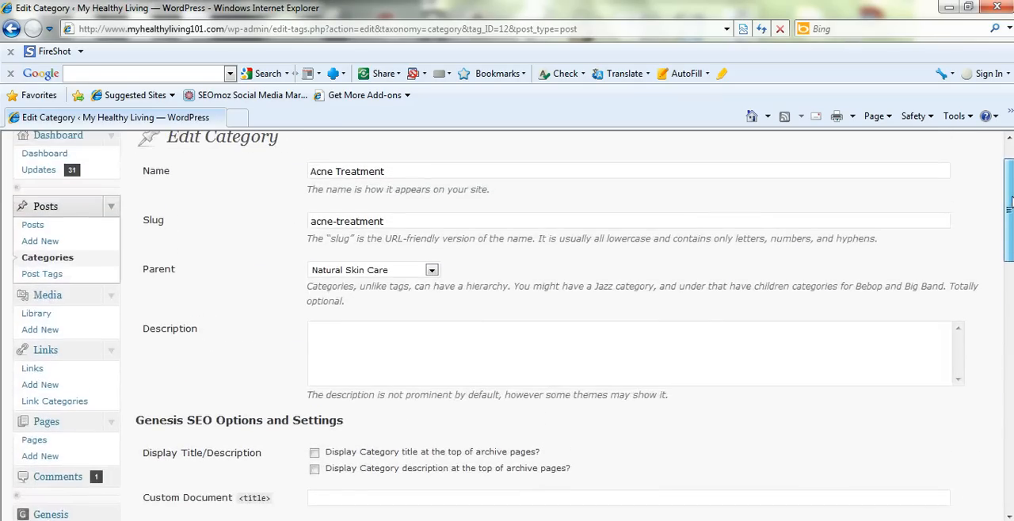
pyautogui.scroll(3)
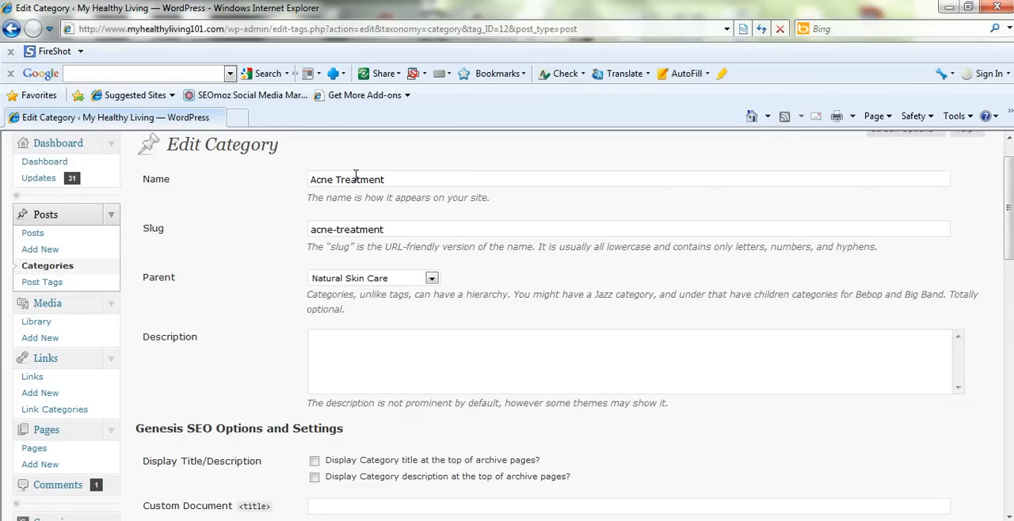
pyautogui.moveTo(410, 259)
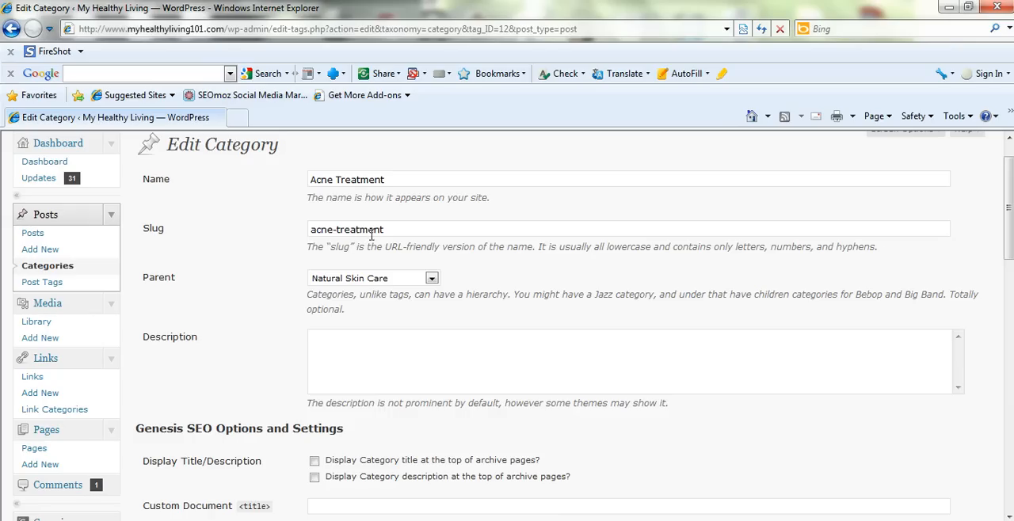
pyautogui.moveTo(347, 242)
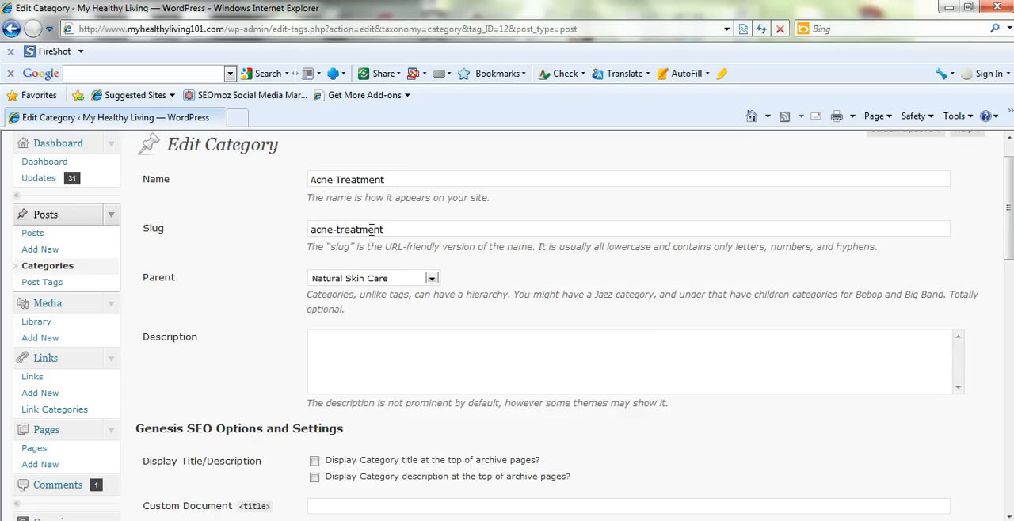
pyautogui.moveTo(368, 243)
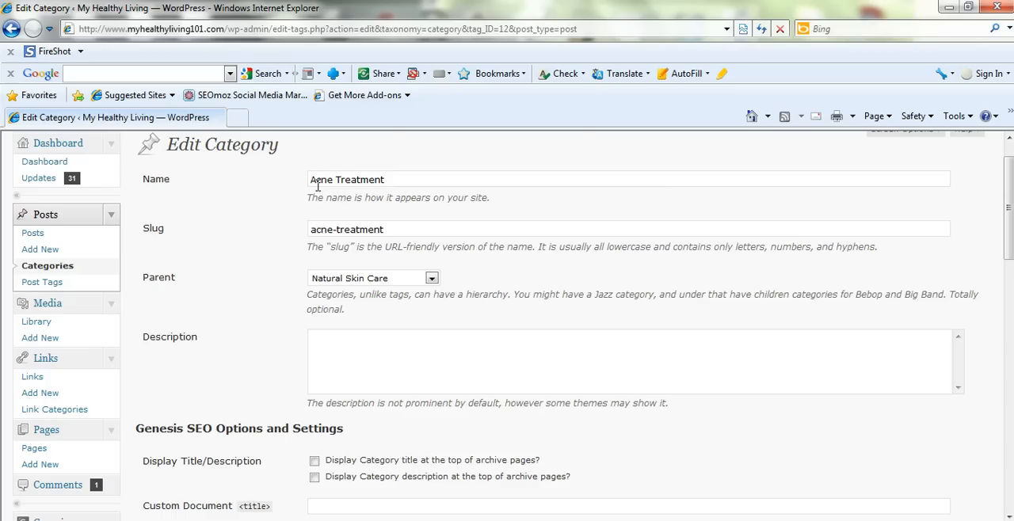
pyautogui.moveTo(553, 242)
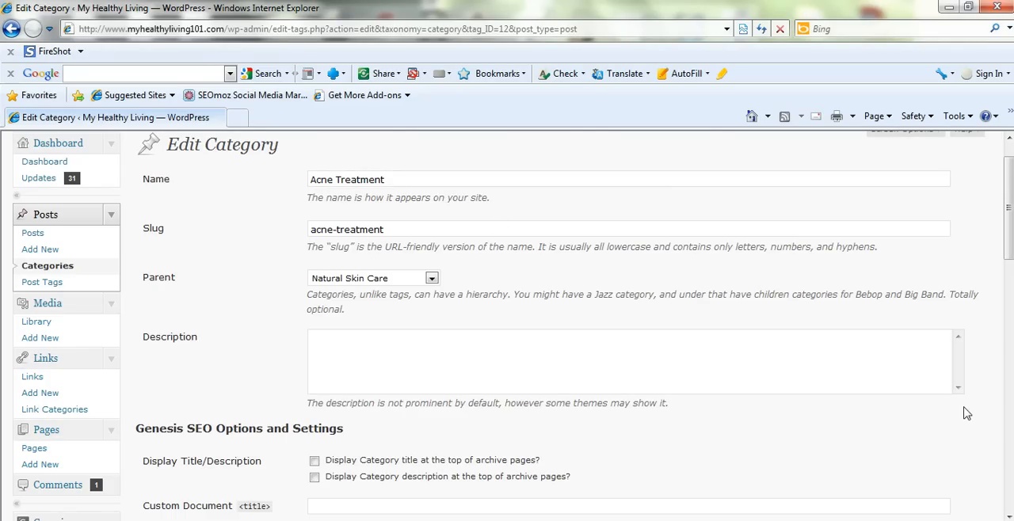
pyautogui.scroll(-3)
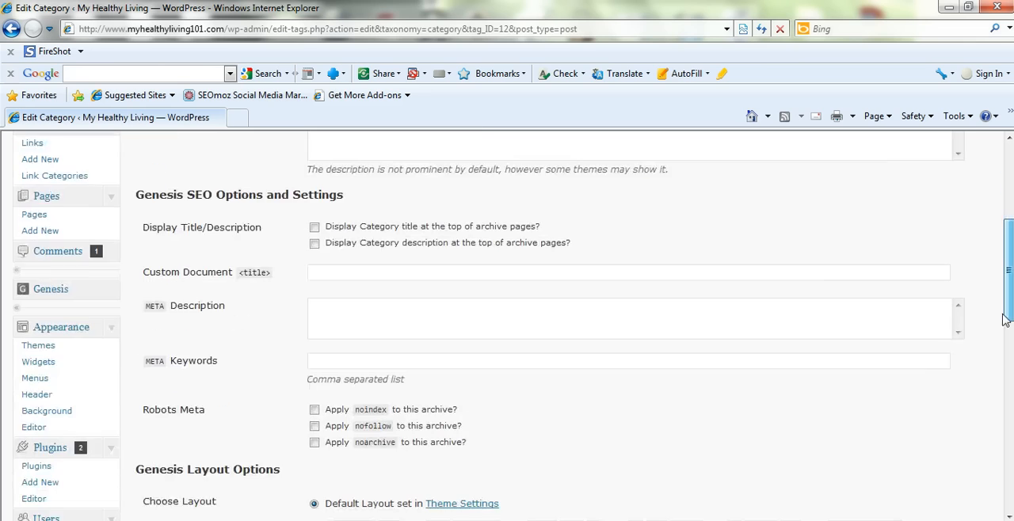
pyautogui.scroll(-3)
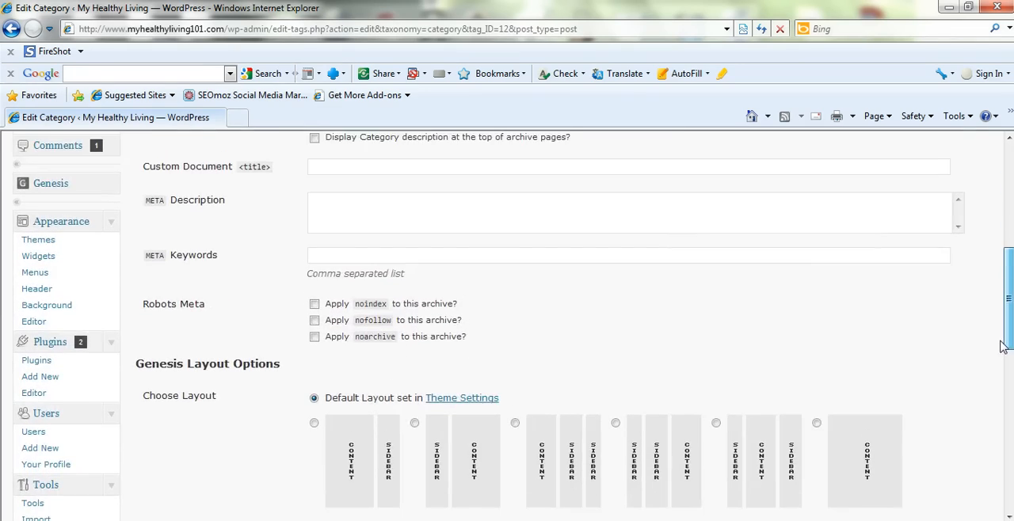
pyautogui.scroll(3)
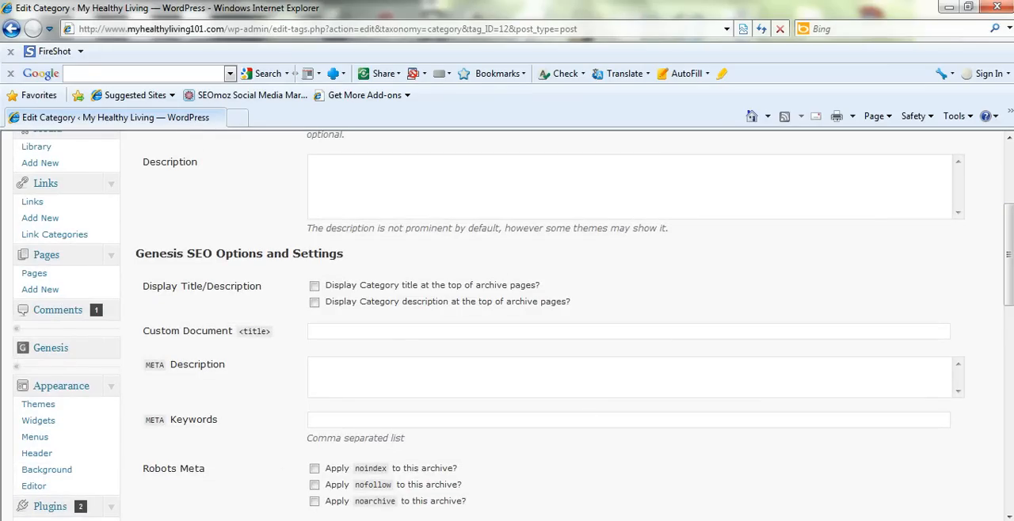
pyautogui.scroll(3)
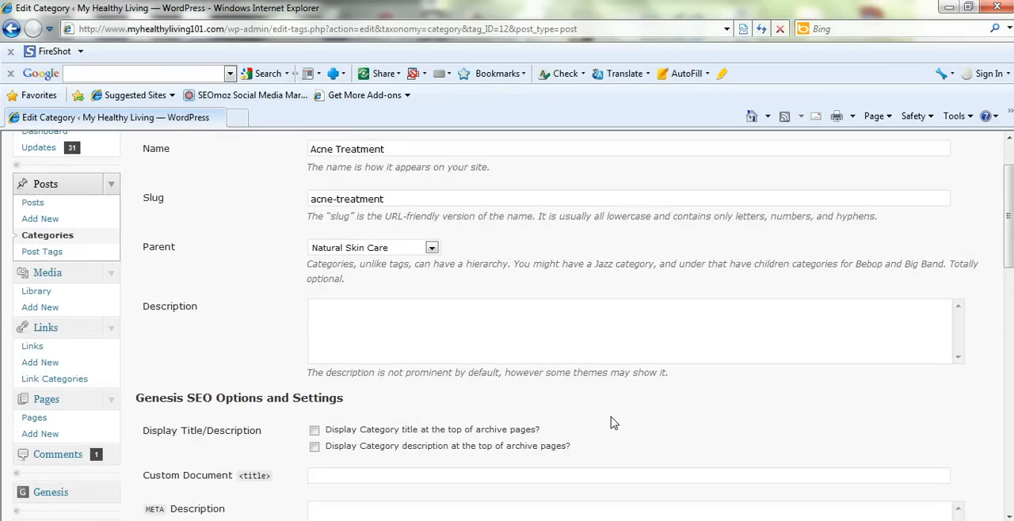
pyautogui.scroll(-3)
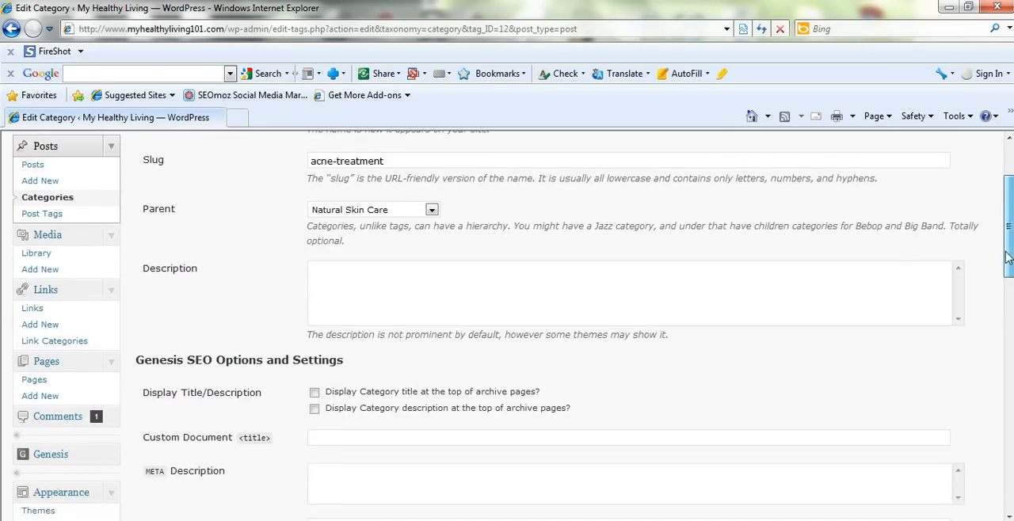
pyautogui.scroll(-3)
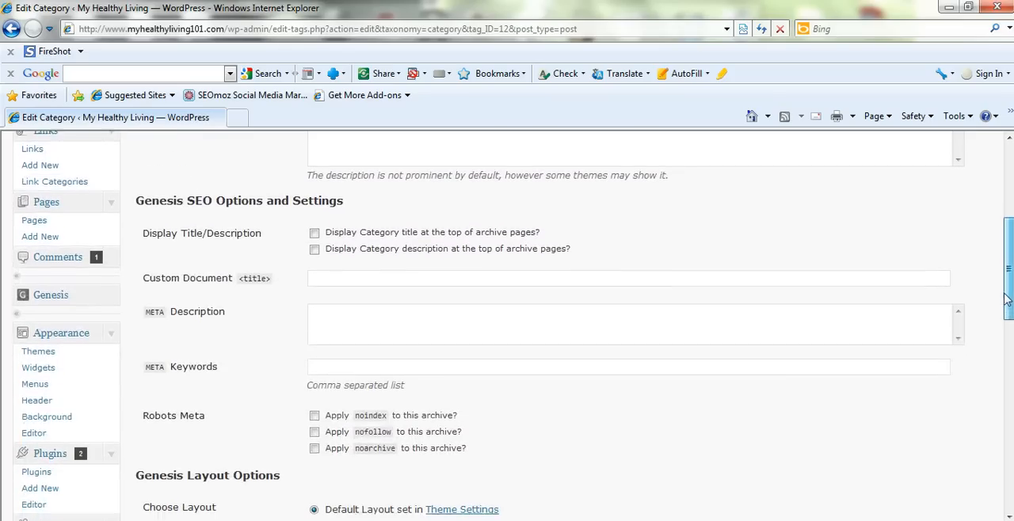
pyautogui.scroll(-3)
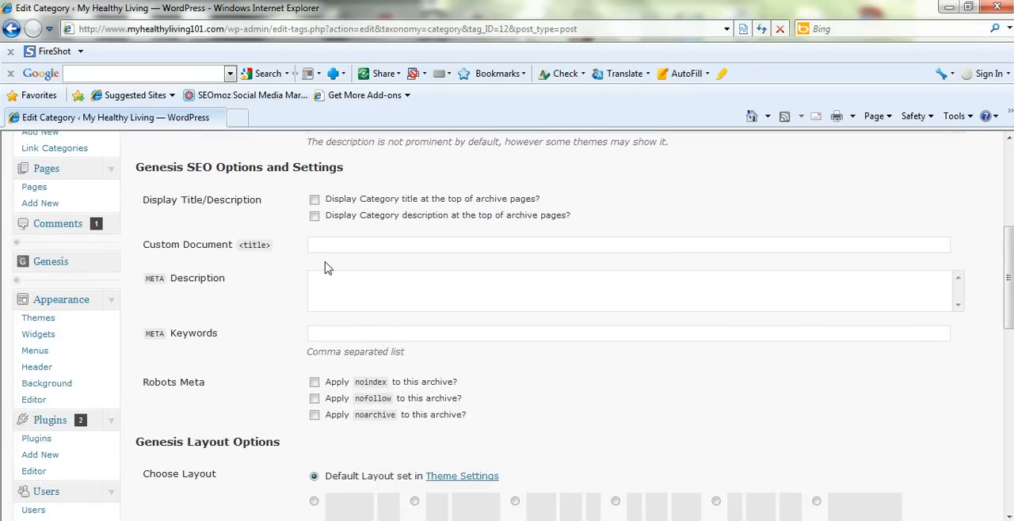
pyautogui.moveTo(434, 275)
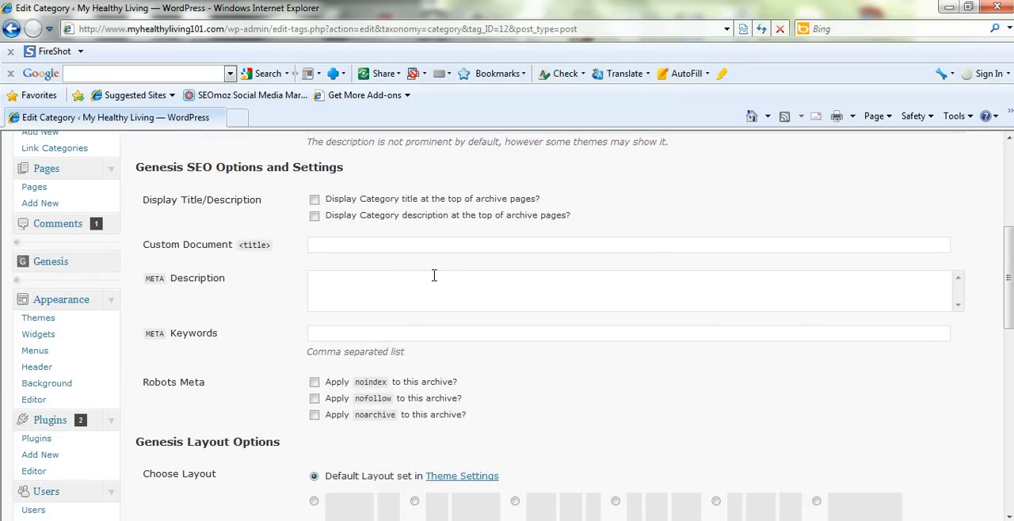
pyautogui.moveTo(396, 273)
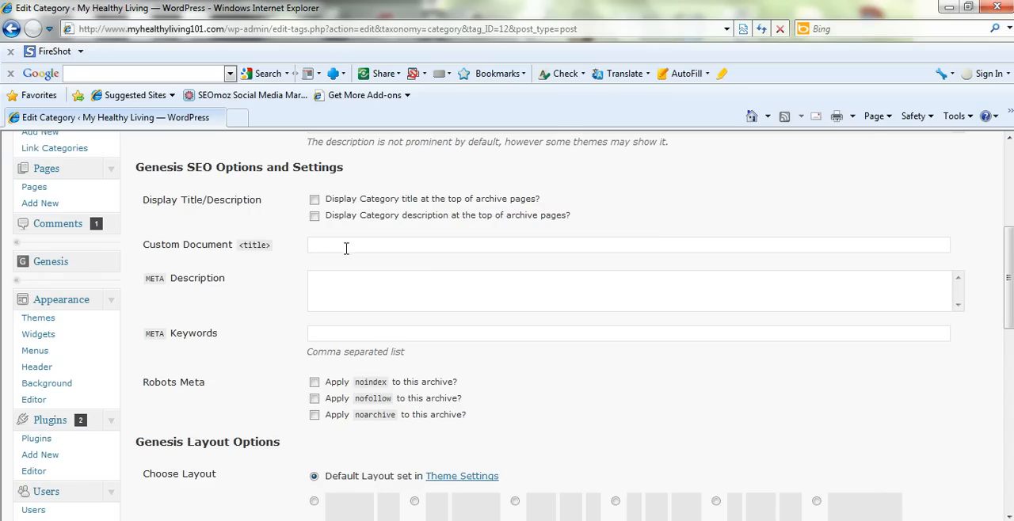
pyautogui.moveTo(778, 281)
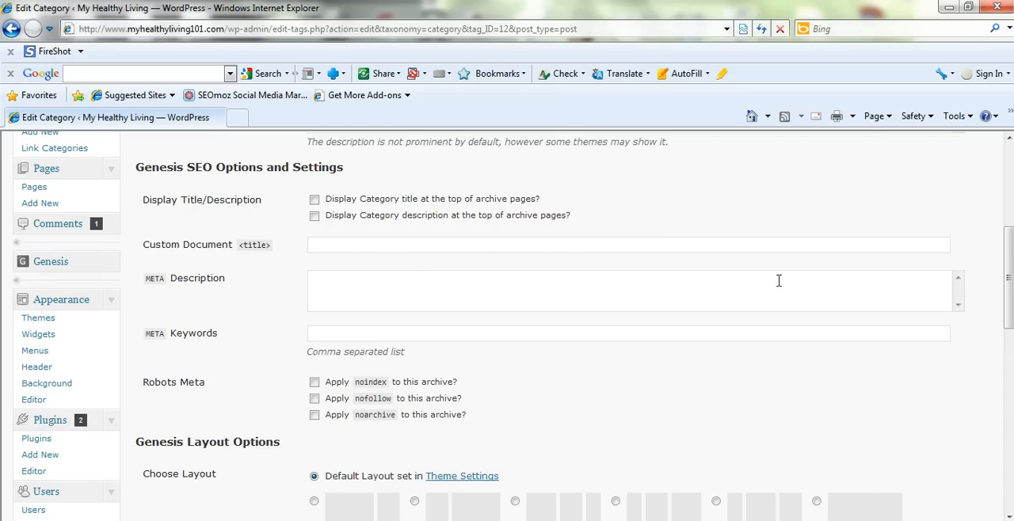
pyautogui.scroll(3)
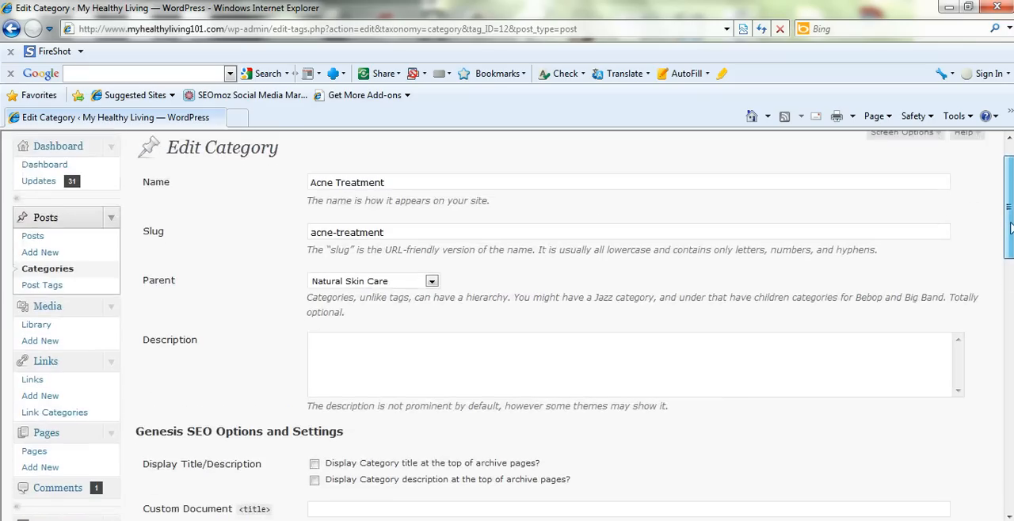
pyautogui.scroll(-3)
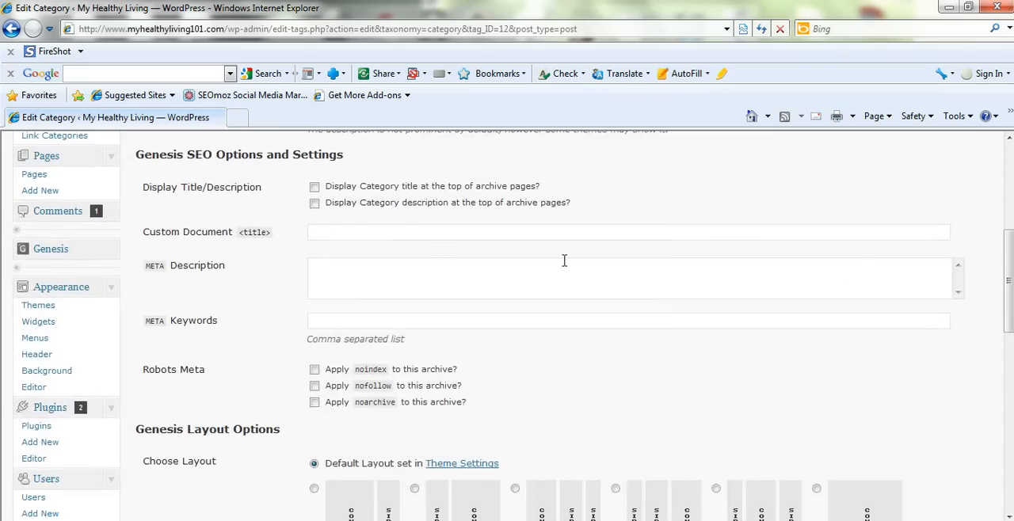
pyautogui.moveTo(384, 295)
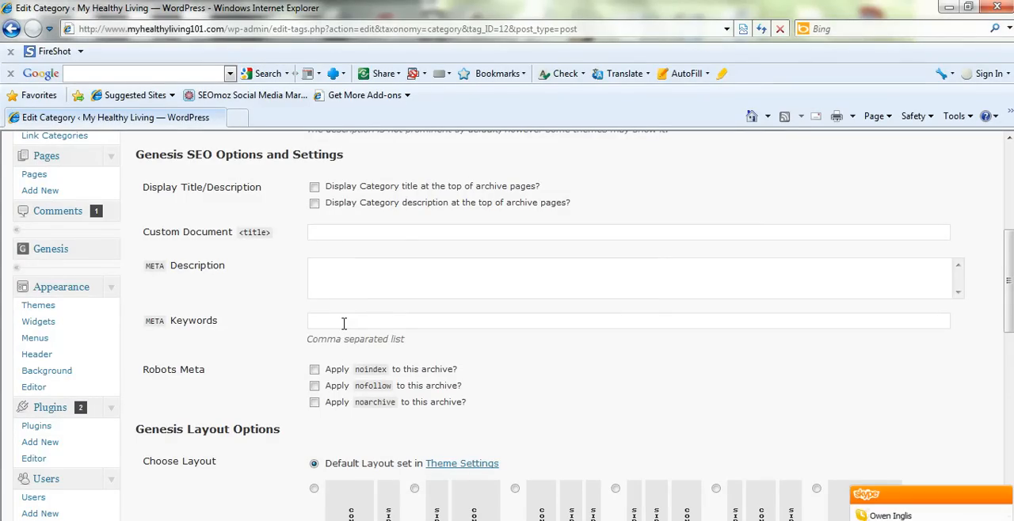
pyautogui.moveTo(533, 327)
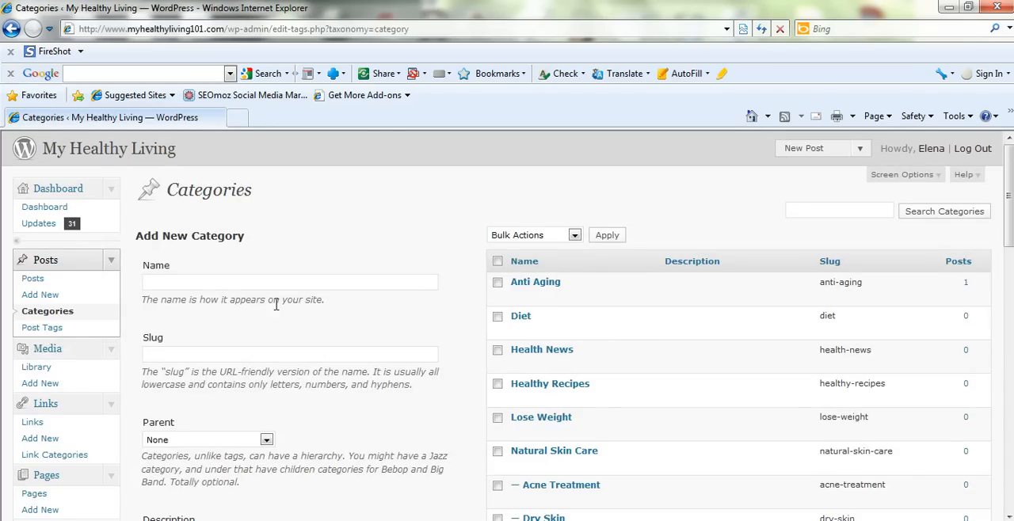
pyautogui.moveTo(708, 167)
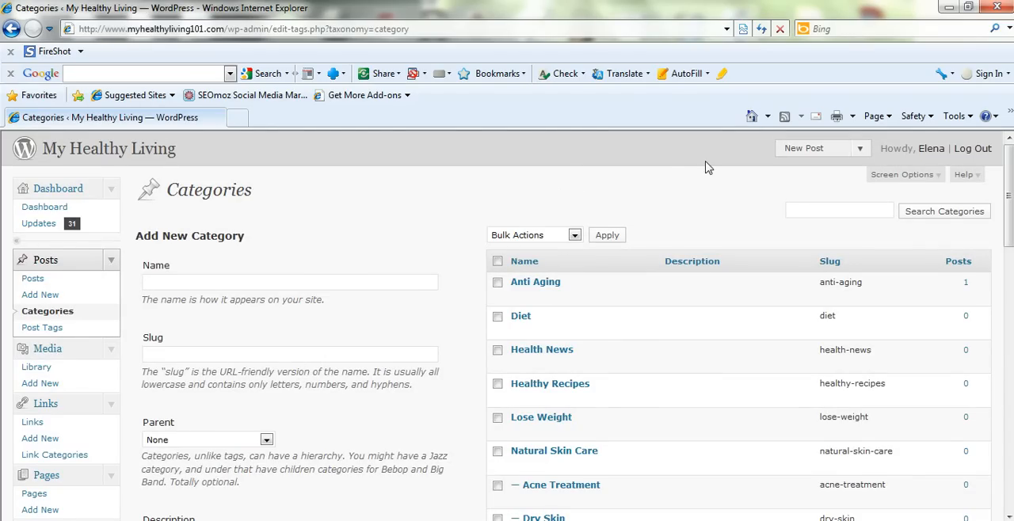
pyautogui.moveTo(536, 282)
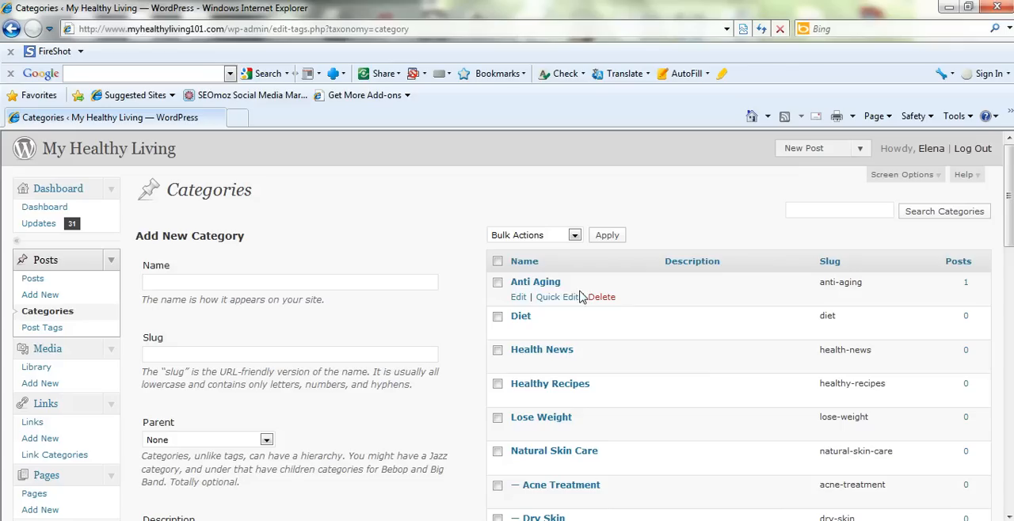
pyautogui.moveTo(547, 297)
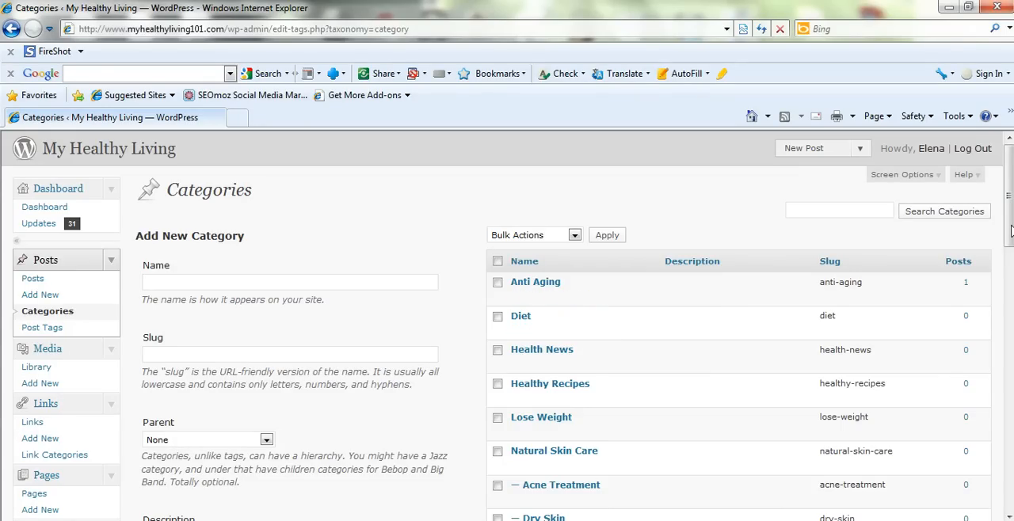
pyautogui.scroll(-3)
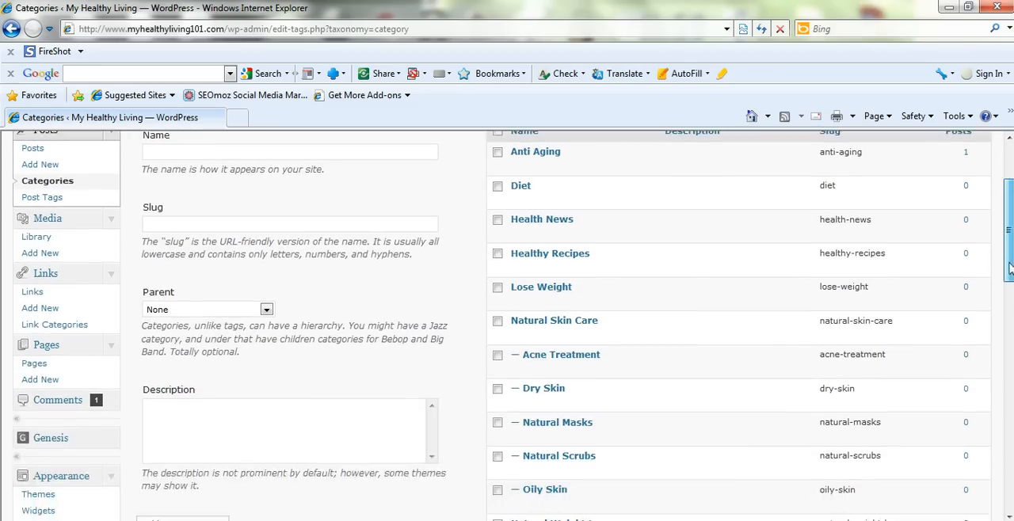
pyautogui.scroll(-3)
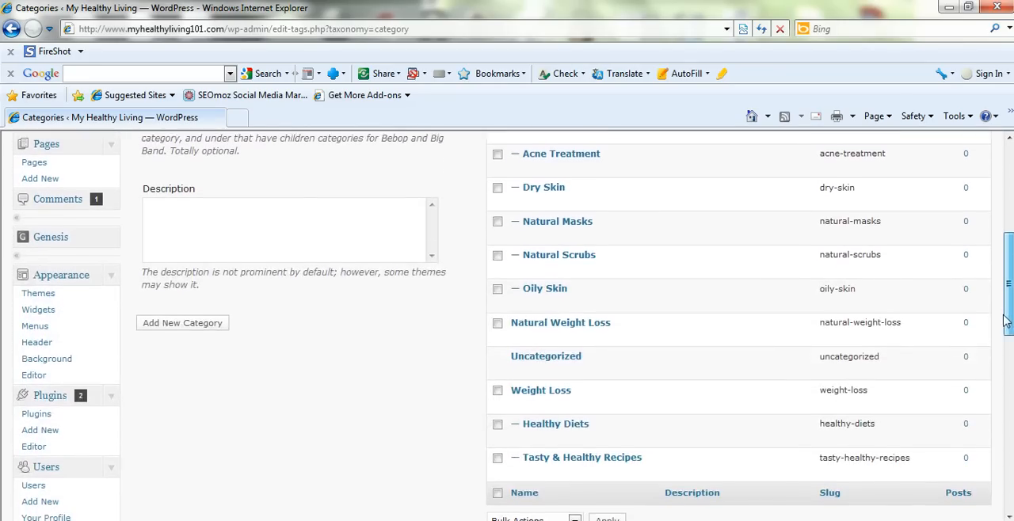
pyautogui.scroll(-3)
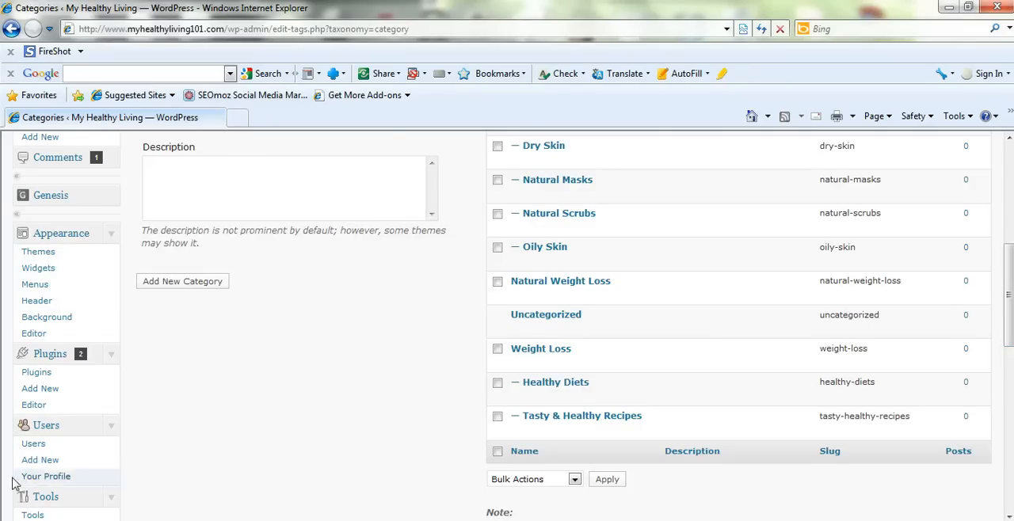
pyautogui.scroll(-3)
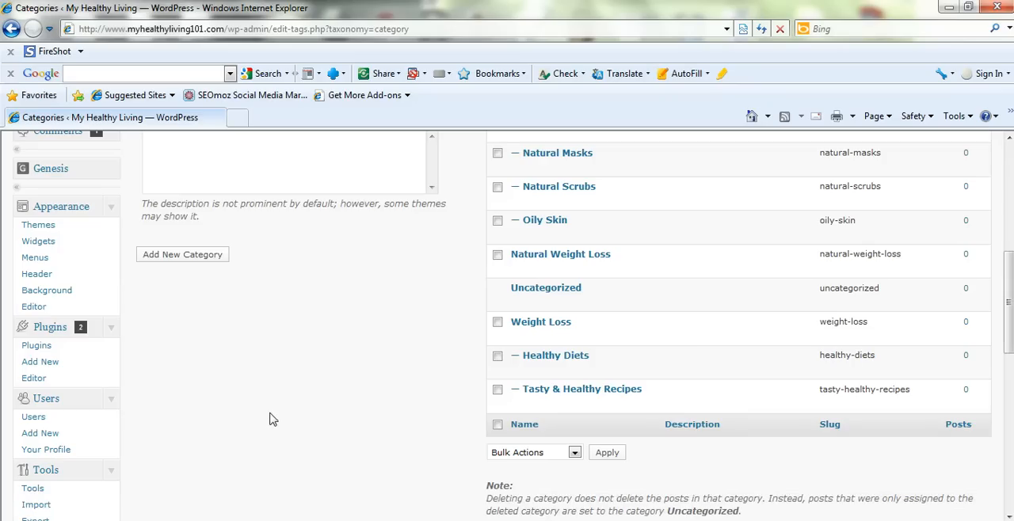
pyautogui.moveTo(279, 416)
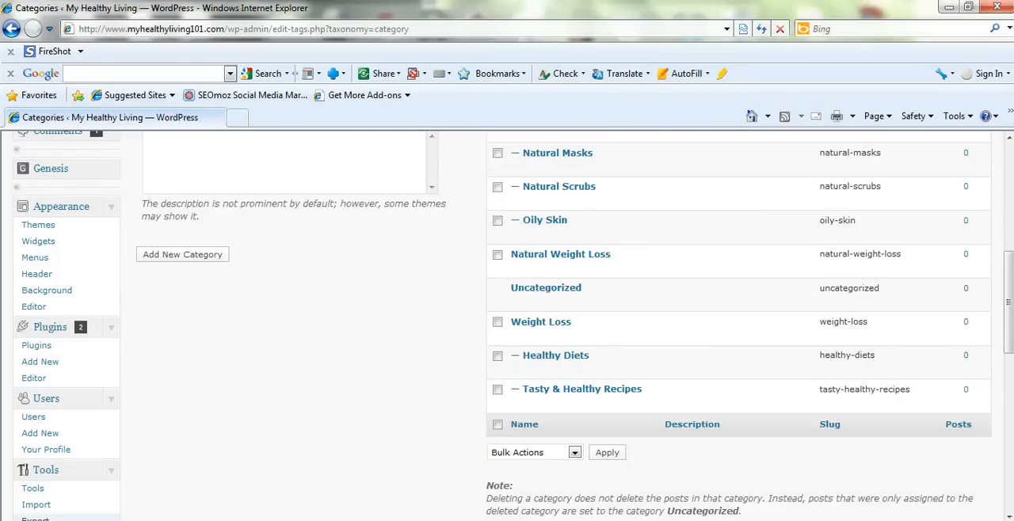
# Step: Choose Healthy Recipes in the new category's Parent dropdown
pyautogui.scroll(3)
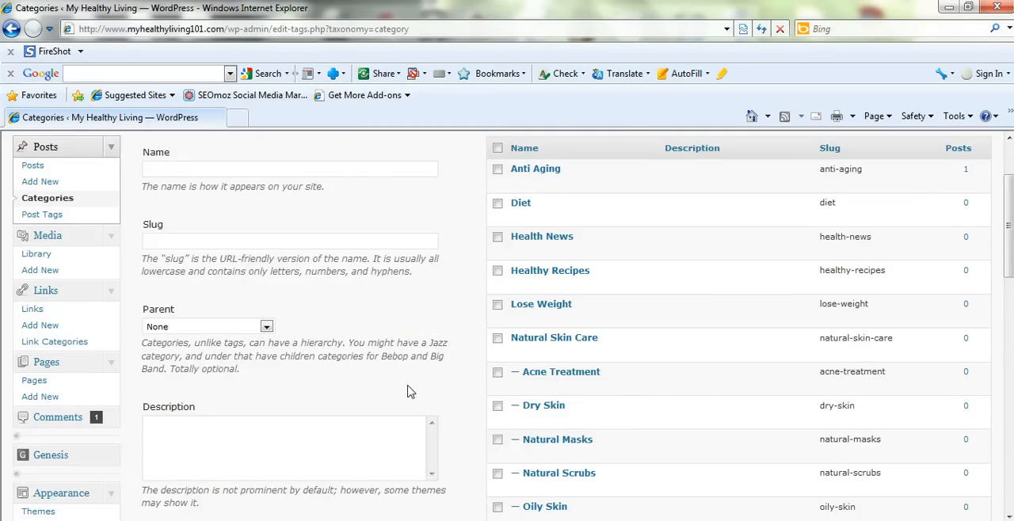
pyautogui.moveTo(291, 342)
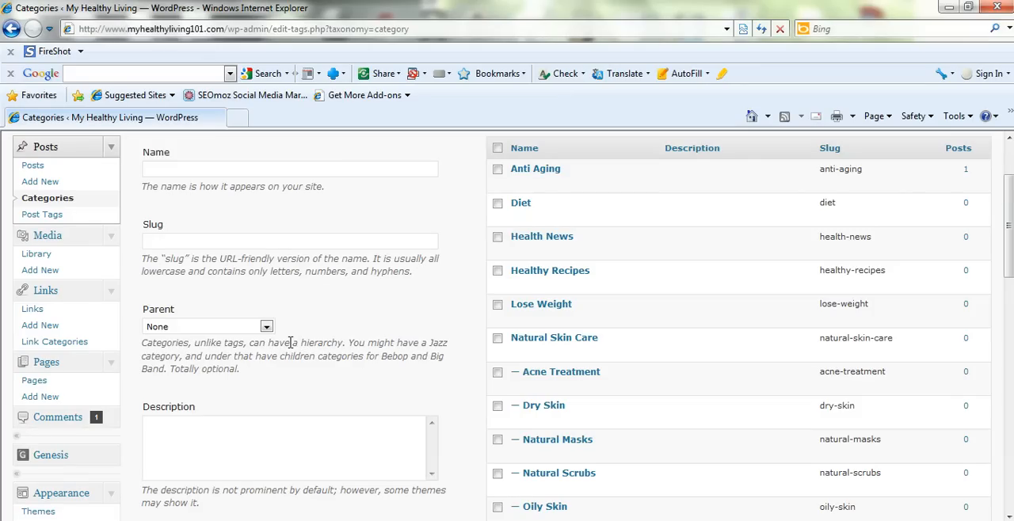
pyautogui.click(267, 326)
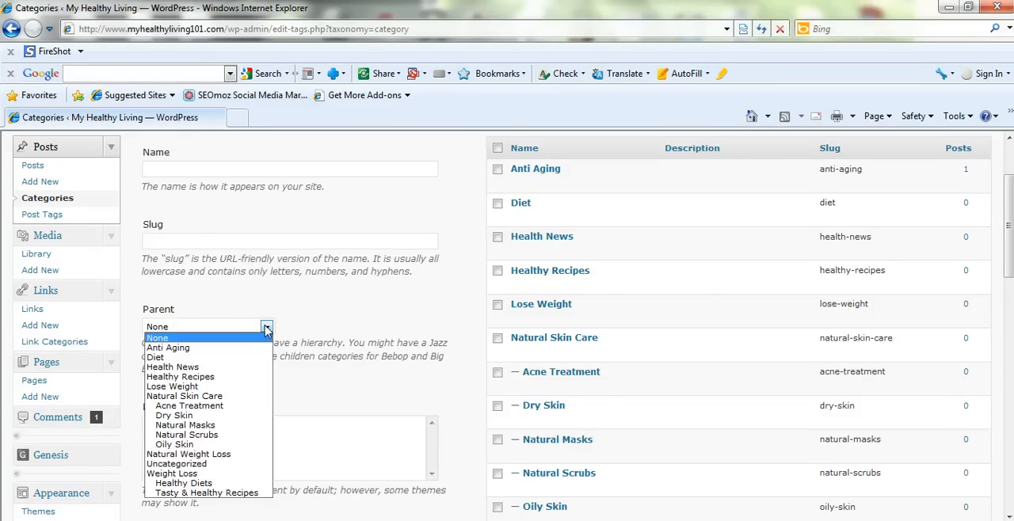
pyautogui.moveTo(172, 366)
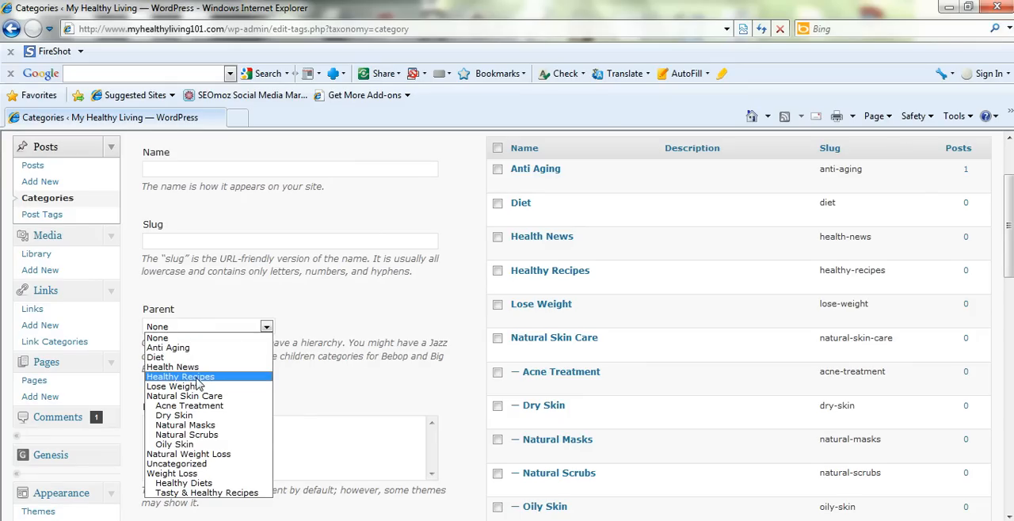
pyautogui.click(180, 376)
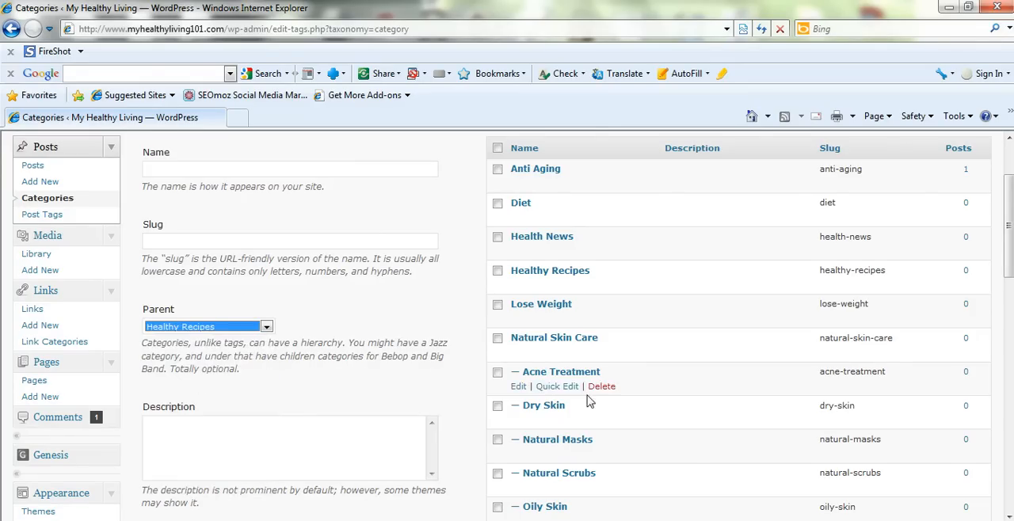
pyautogui.scroll(-3)
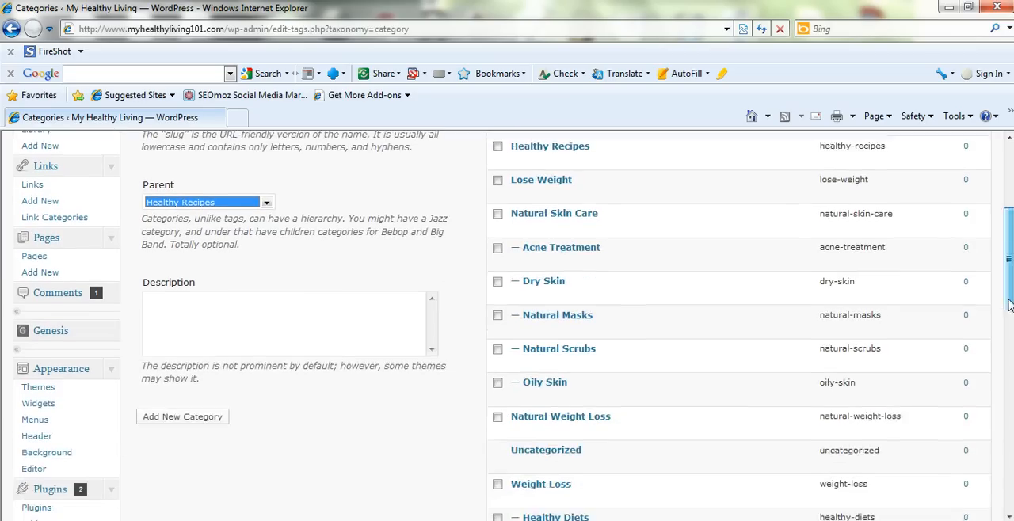
pyautogui.scroll(-3)
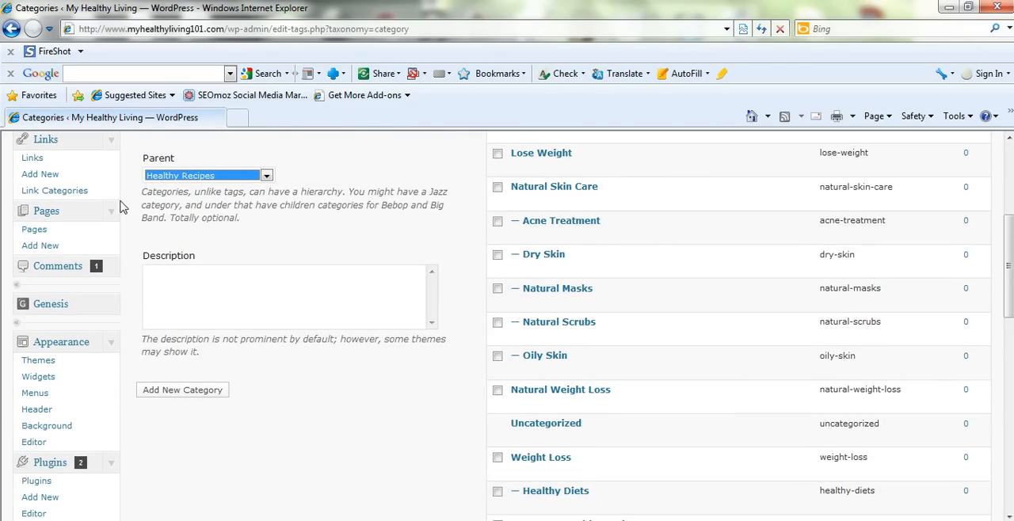
pyautogui.moveTo(560, 221)
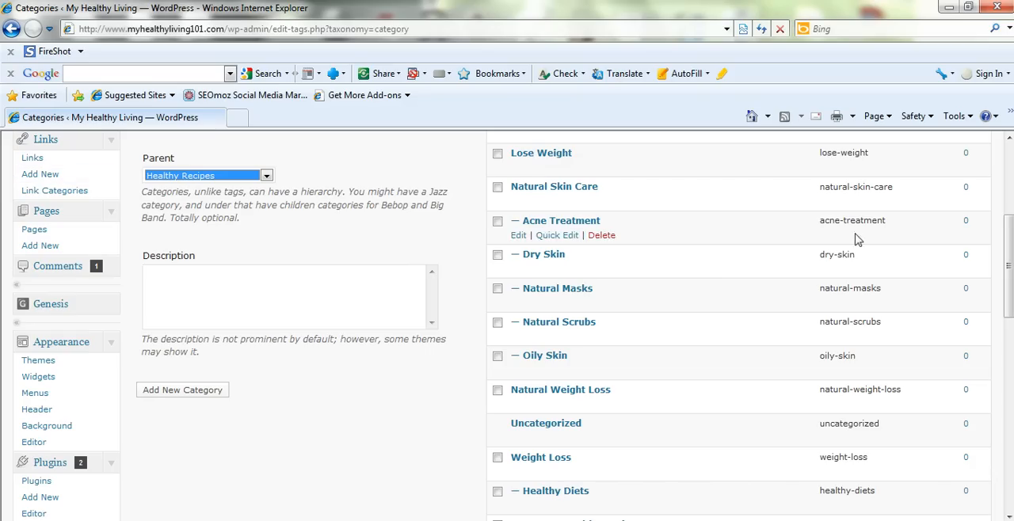
pyautogui.scroll(3)
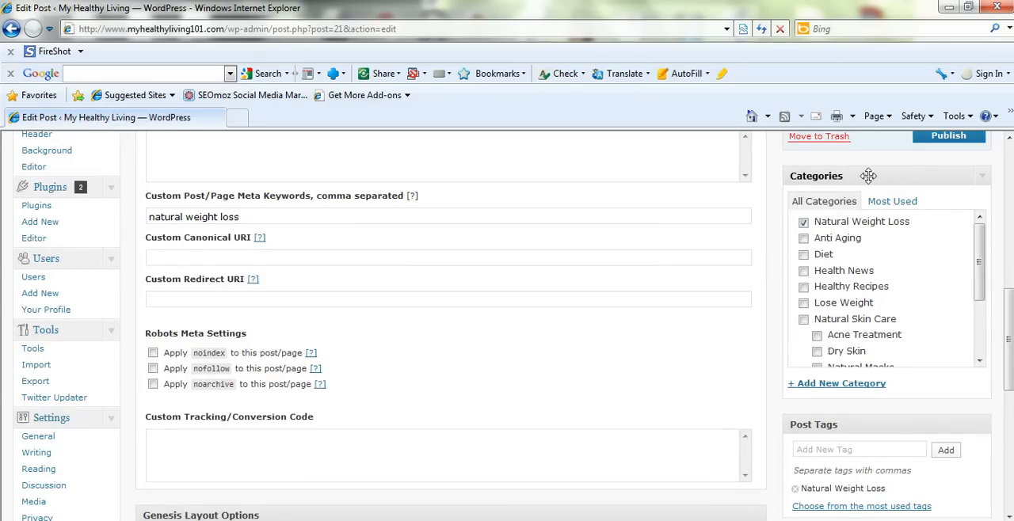
pyautogui.moveTo(960, 417)
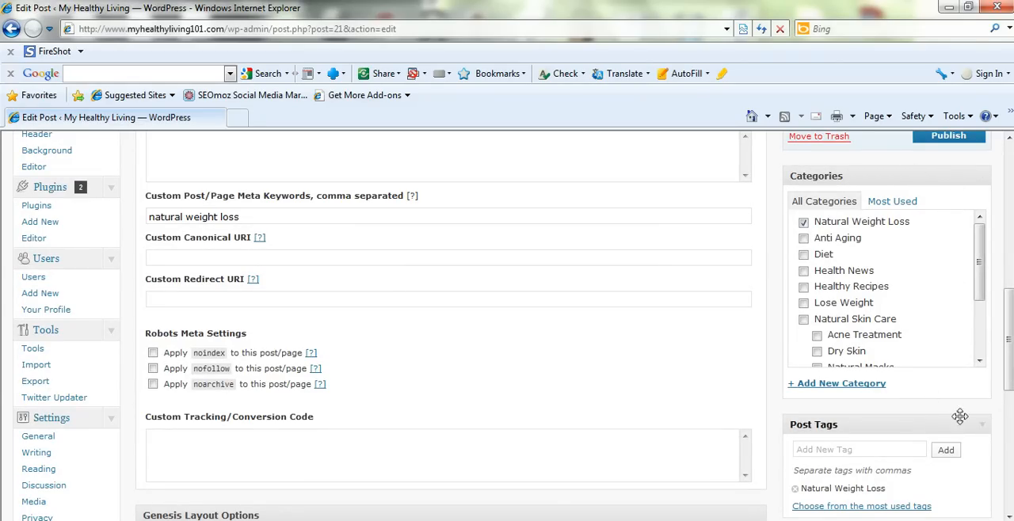
# Step: Enter 'smoothy skin' as a new category in the post's Categories box and open Parent Category
pyautogui.click(836, 382)
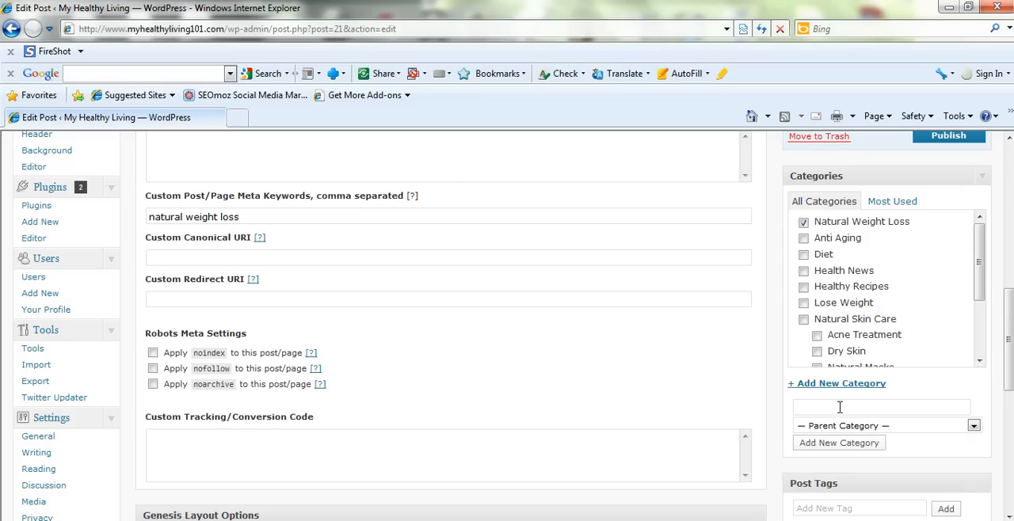
pyautogui.click(881, 407)
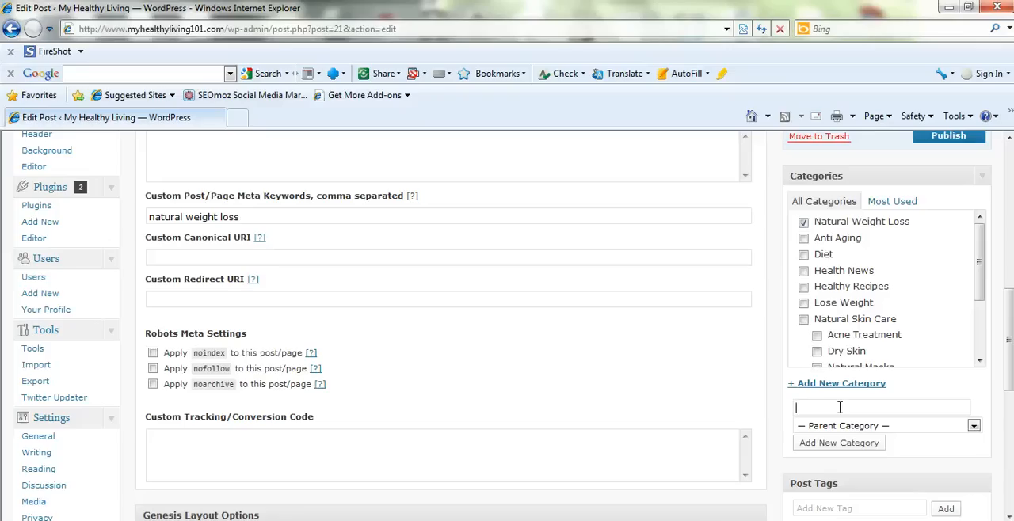
pyautogui.write('smoothy')
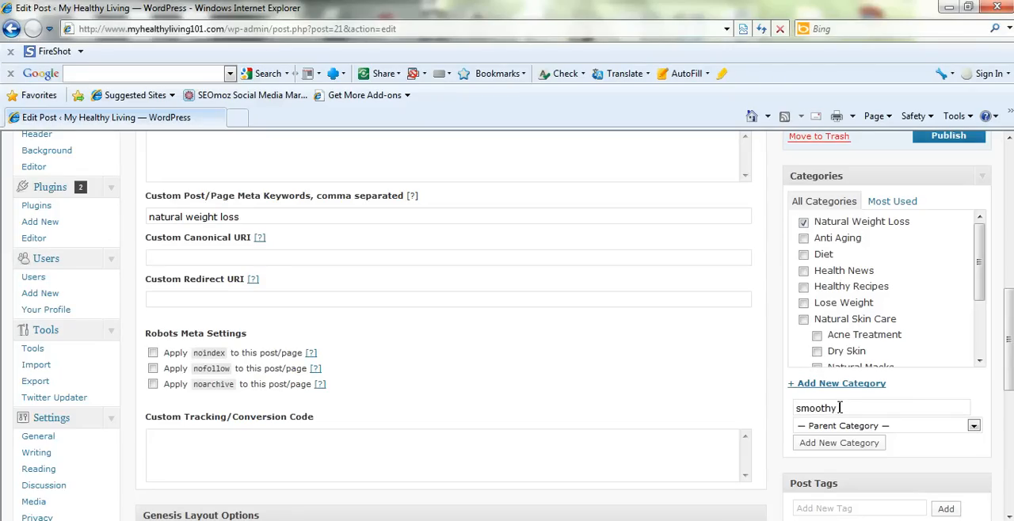
pyautogui.write('skin')
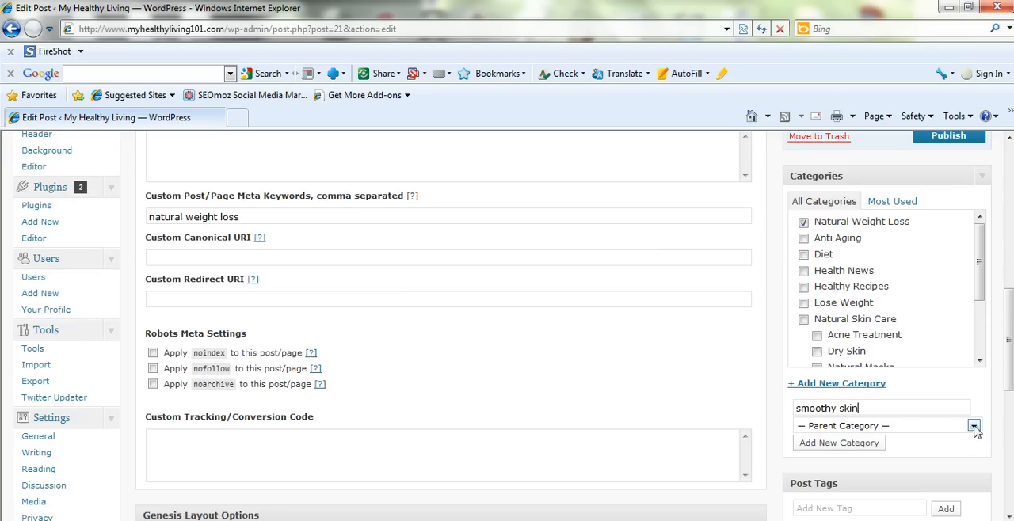
pyautogui.click(974, 426)
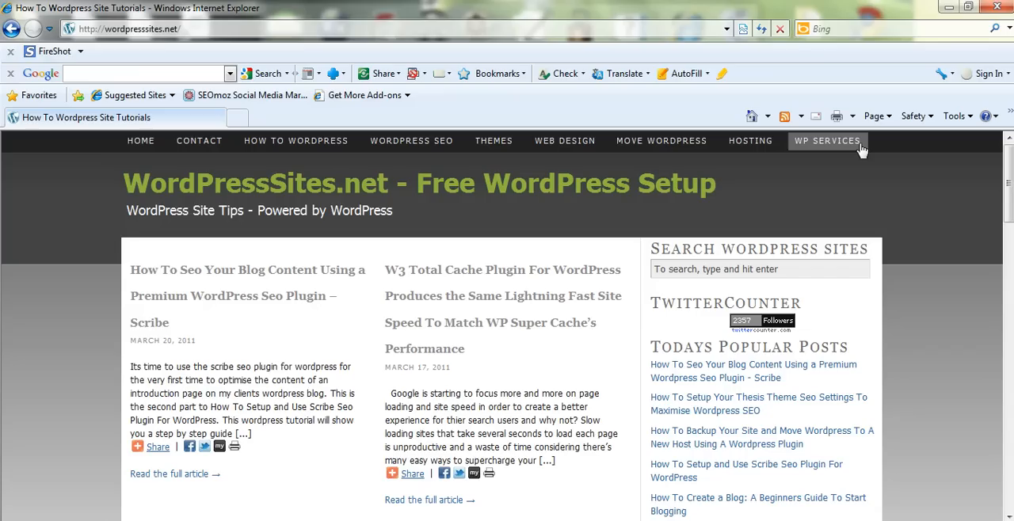
pyautogui.moveTo(859, 151)
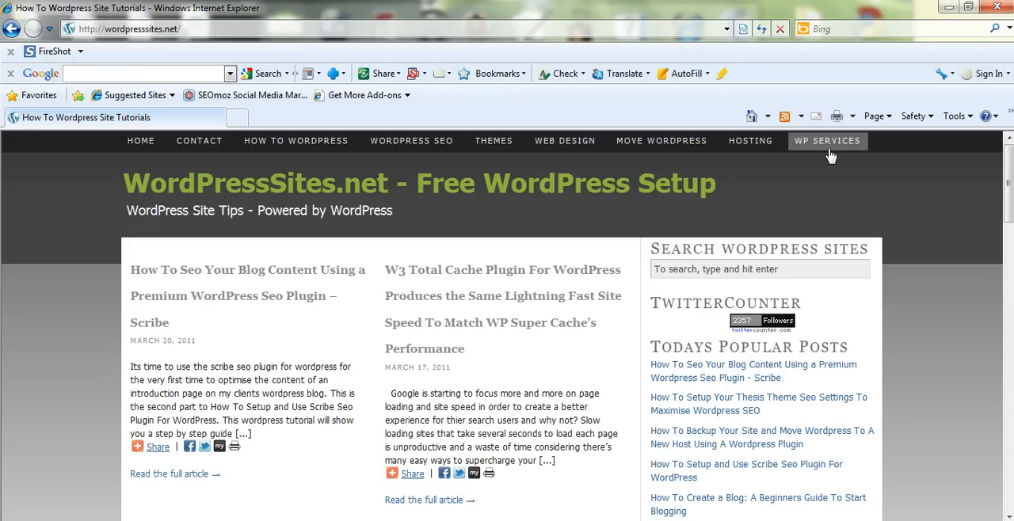
pyautogui.moveTo(960, 288)
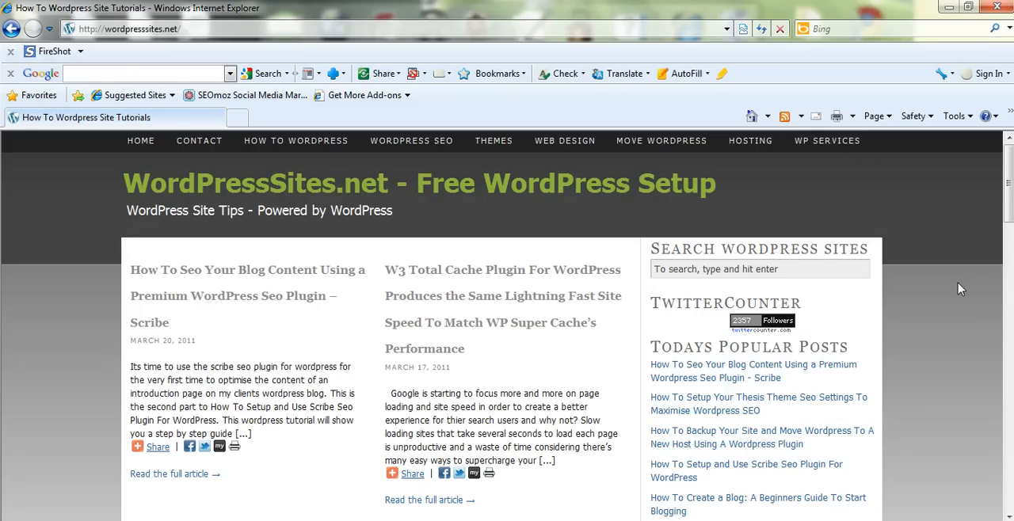